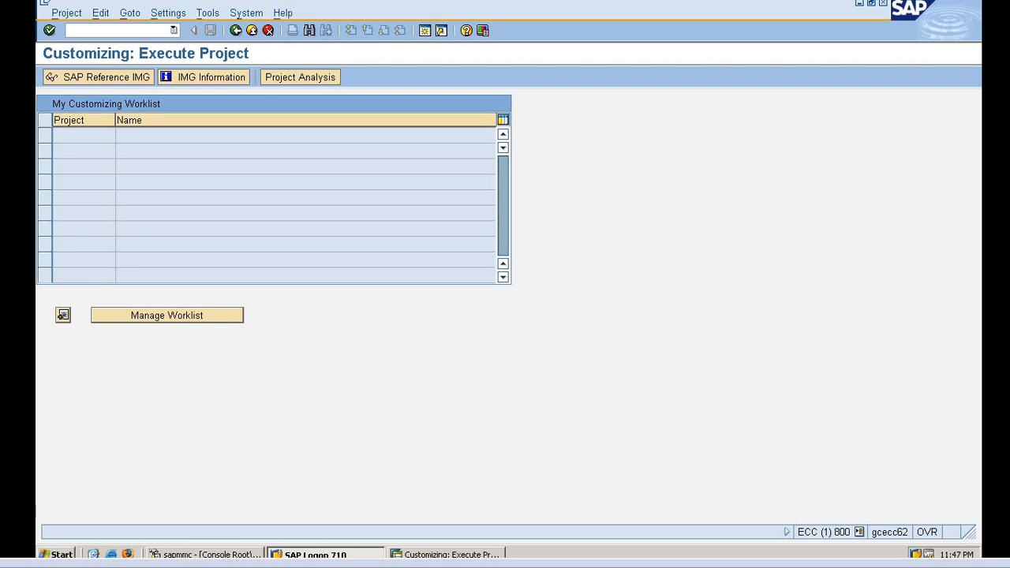
Expand the SAP Reference IMG through Financial Accounting, General Ledger, Business Transactions, Open Item Clearing to Clearing Differences
{"action": "left_click", "coordinate": [98, 76]}
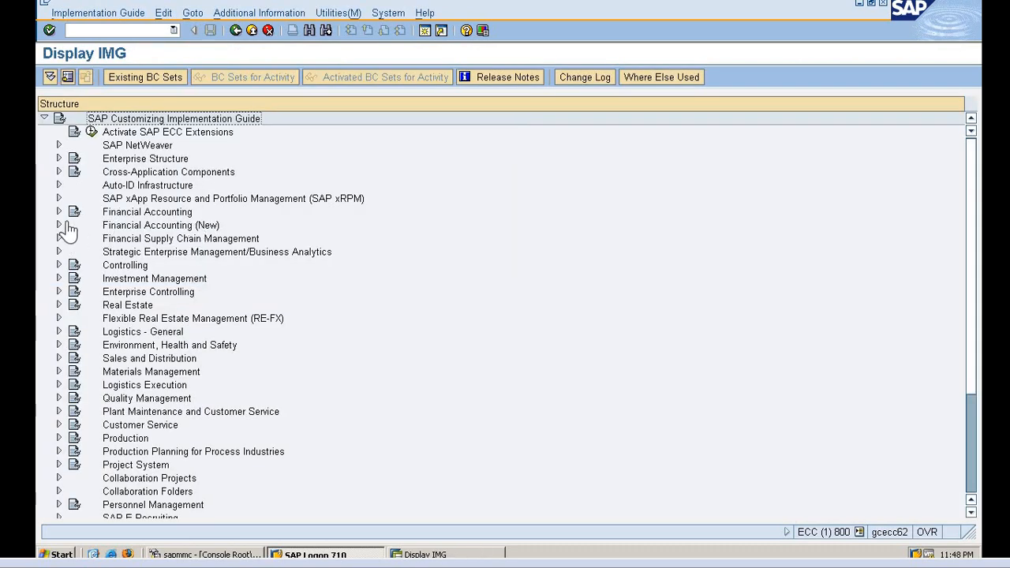
{"action": "mouse_move", "coordinate": [63, 219]}
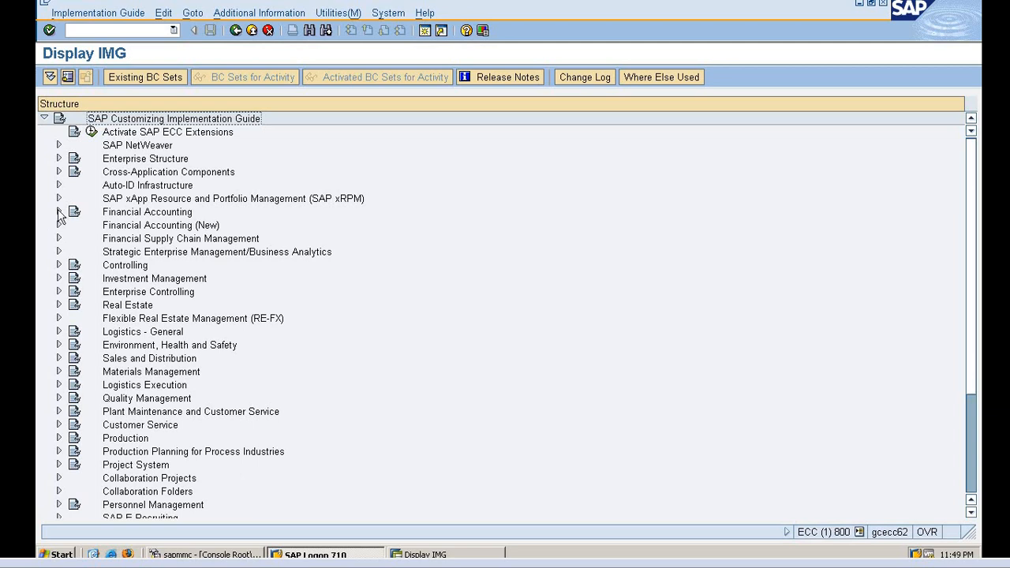
{"action": "left_click", "coordinate": [59, 211]}
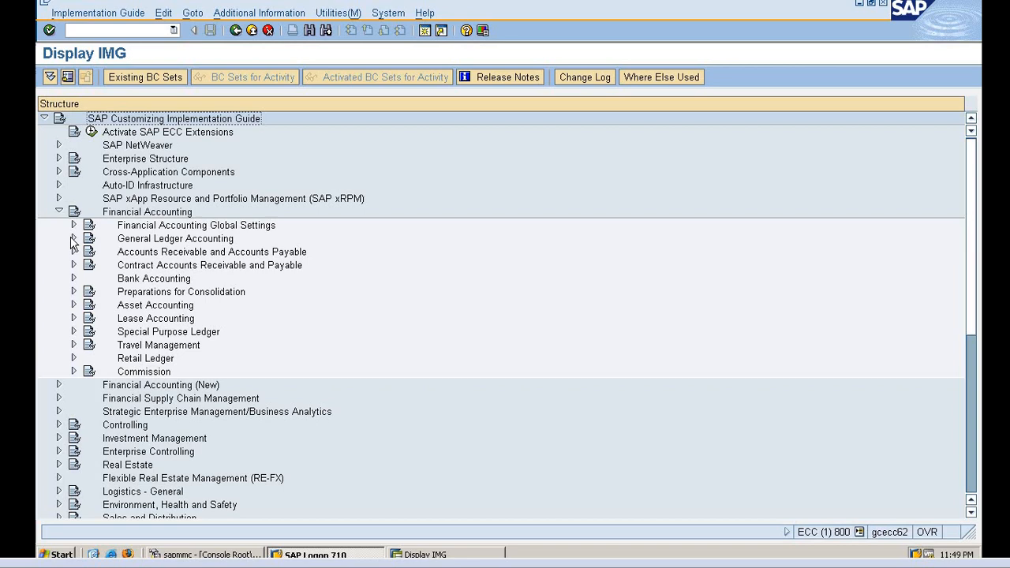
{"action": "left_click", "coordinate": [73, 239]}
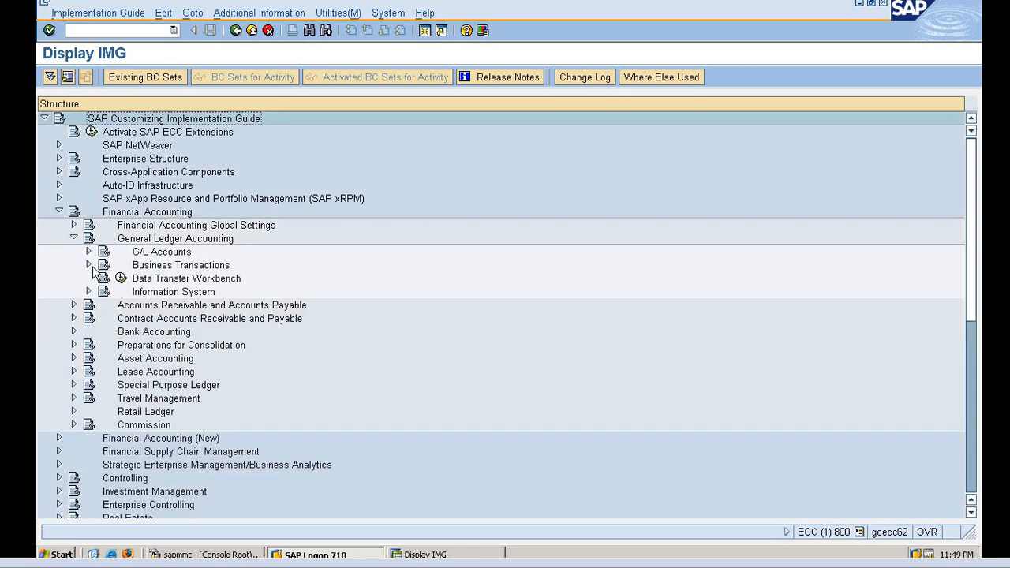
{"action": "left_click", "coordinate": [88, 265]}
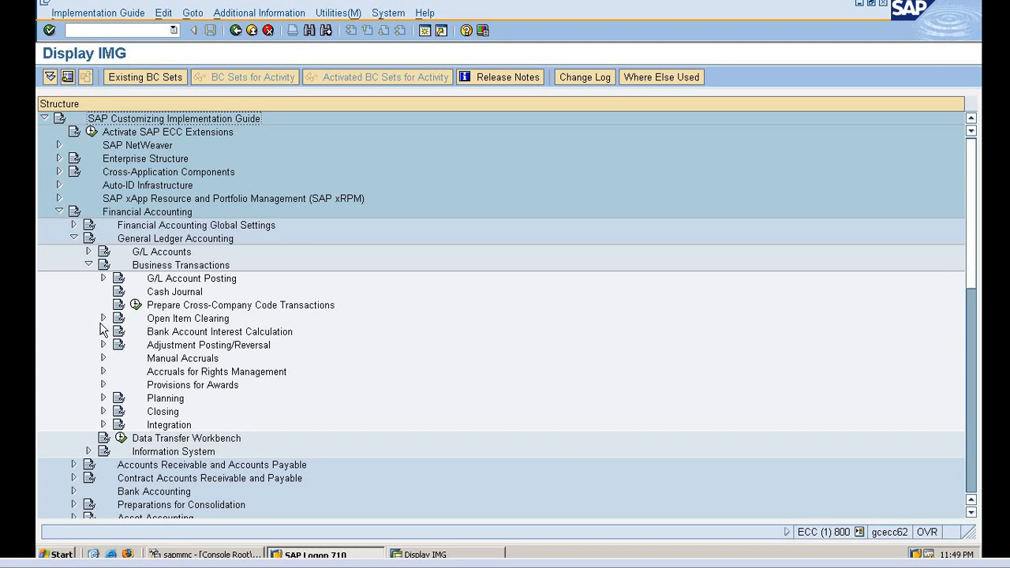
{"action": "mouse_move", "coordinate": [101, 328]}
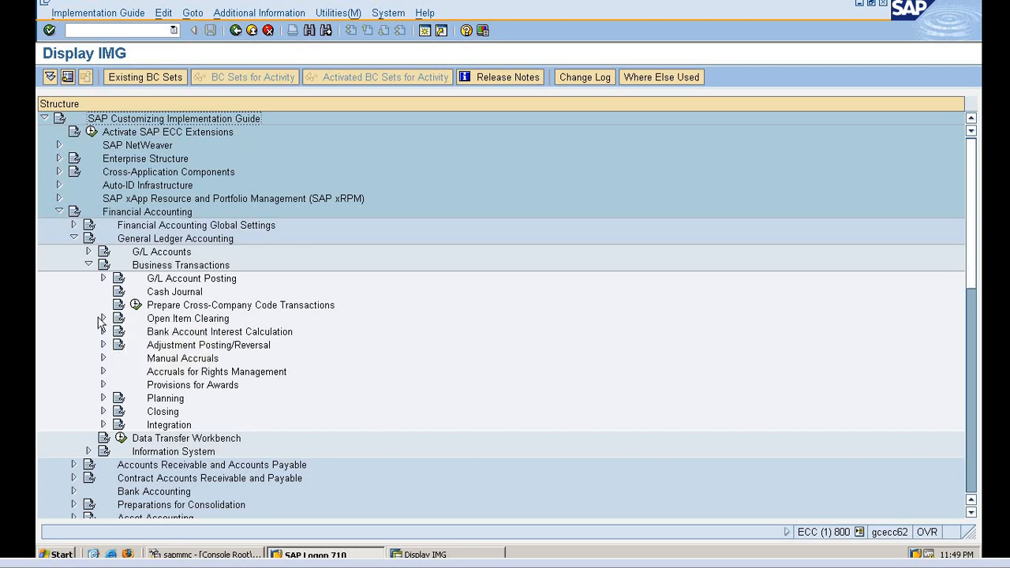
{"action": "left_click", "coordinate": [101, 318]}
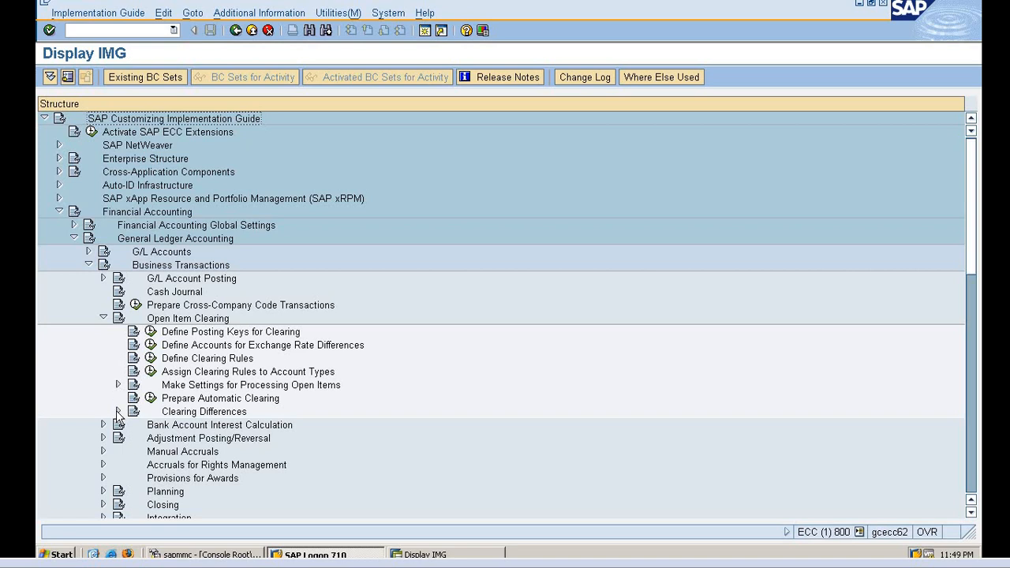
{"action": "left_click", "coordinate": [118, 411]}
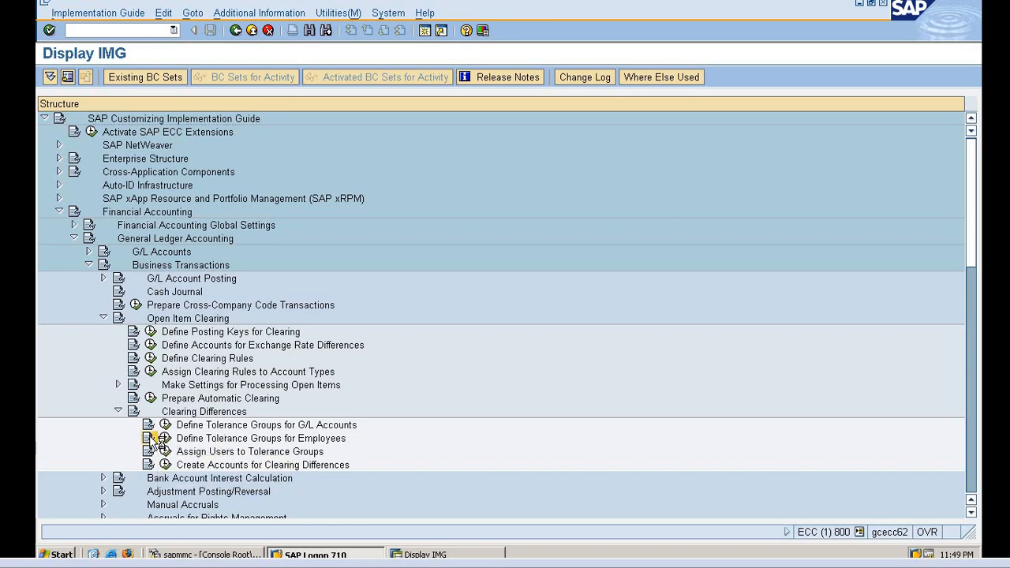
{"action": "left_click", "coordinate": [261, 438]}
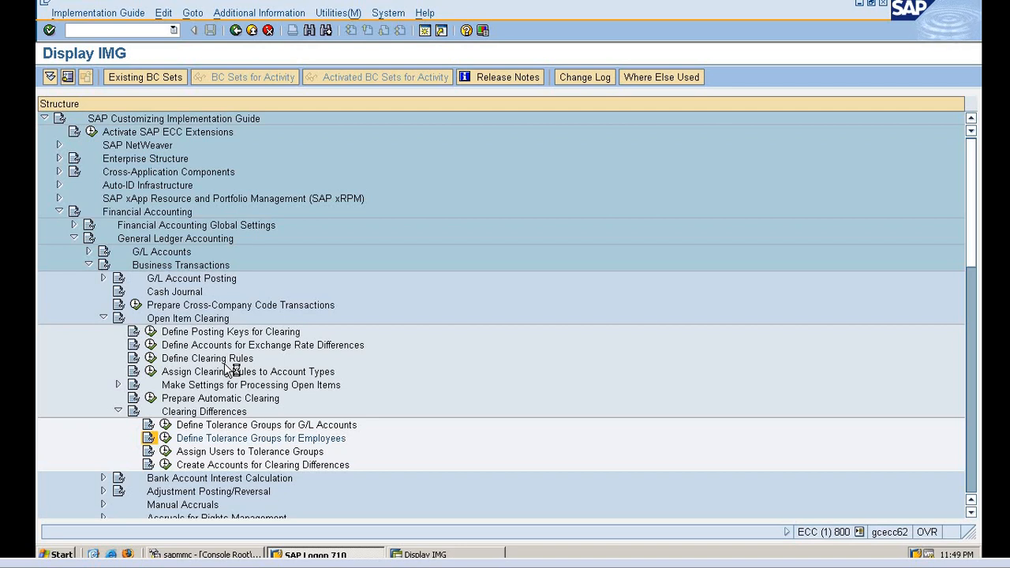
{"action": "mouse_move", "coordinate": [229, 424]}
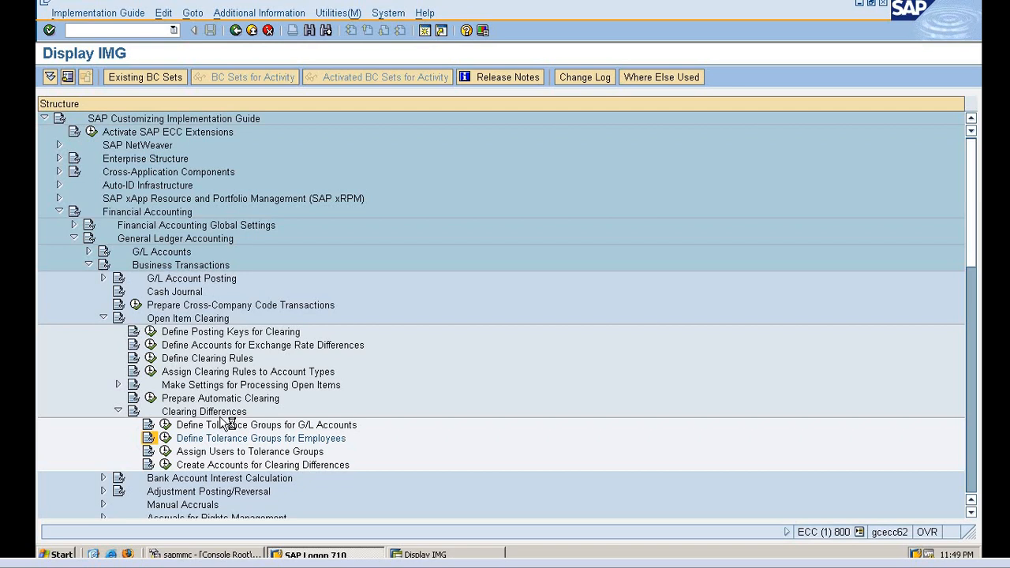
{"action": "mouse_move", "coordinate": [233, 432]}
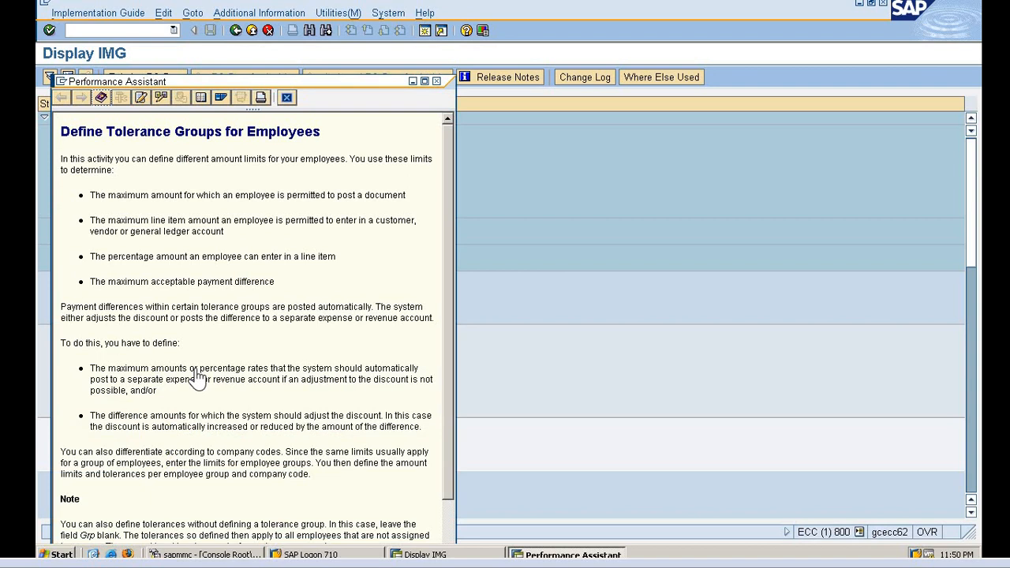
{"action": "mouse_move", "coordinate": [138, 217]}
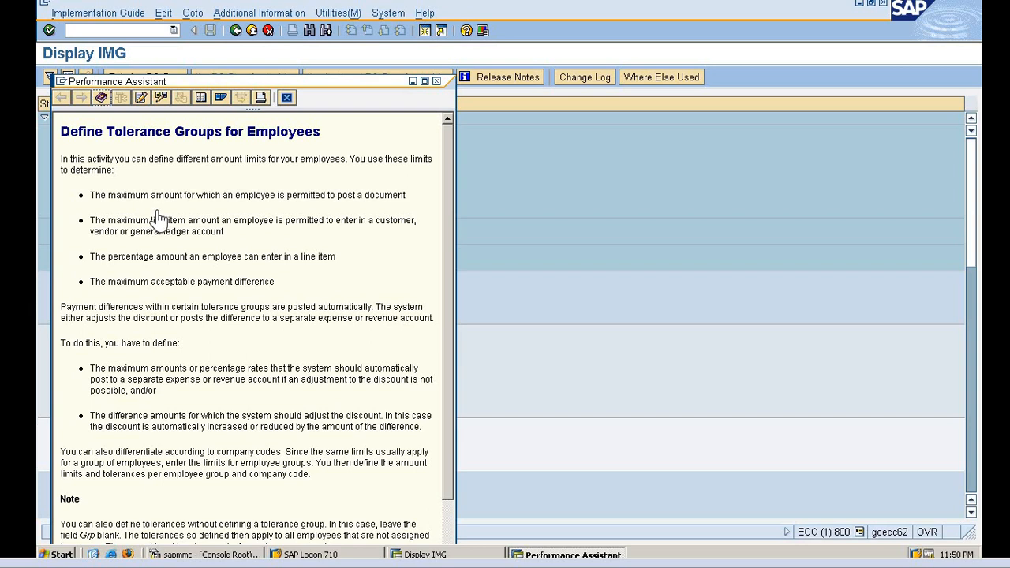
{"action": "mouse_move", "coordinate": [418, 209]}
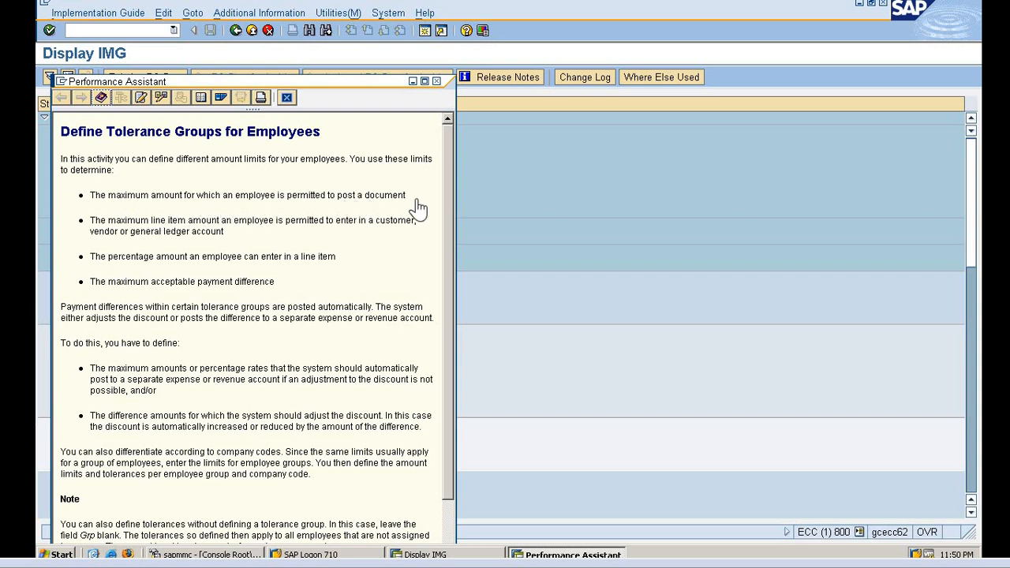
{"action": "mouse_move", "coordinate": [203, 249]}
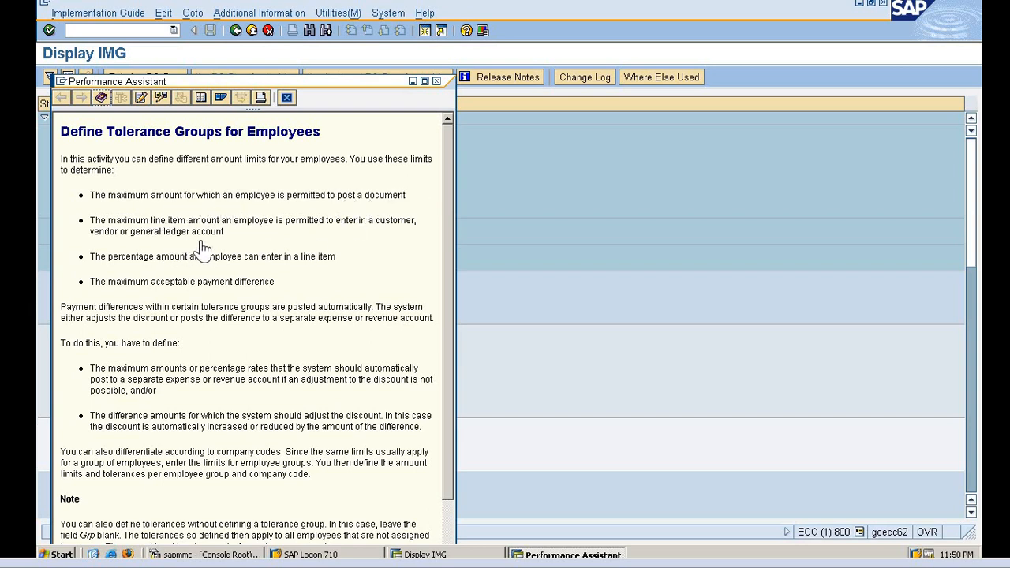
{"action": "mouse_move", "coordinate": [306, 227]}
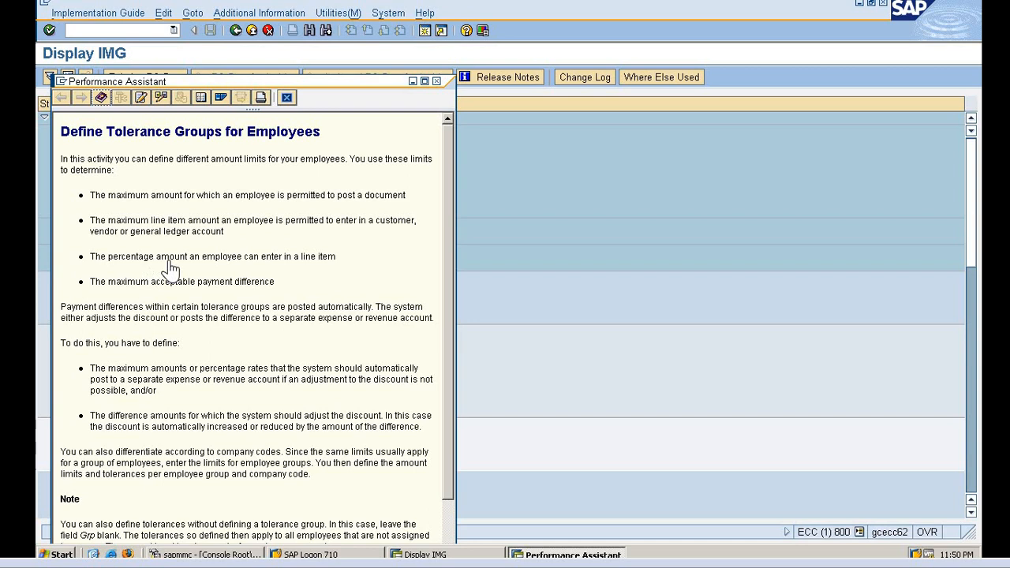
{"action": "mouse_move", "coordinate": [275, 274]}
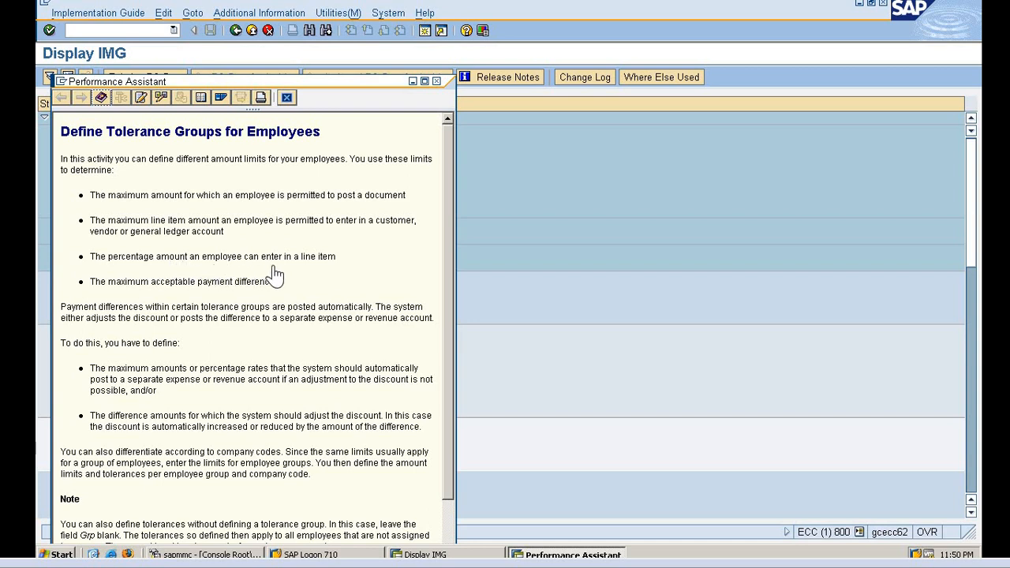
{"action": "mouse_move", "coordinate": [177, 300]}
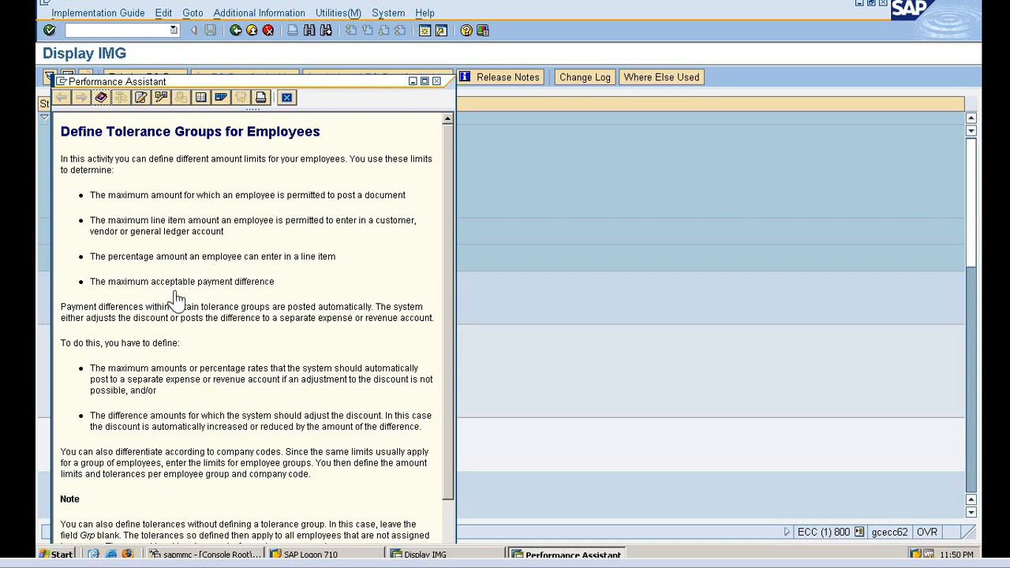
{"action": "mouse_move", "coordinate": [239, 302]}
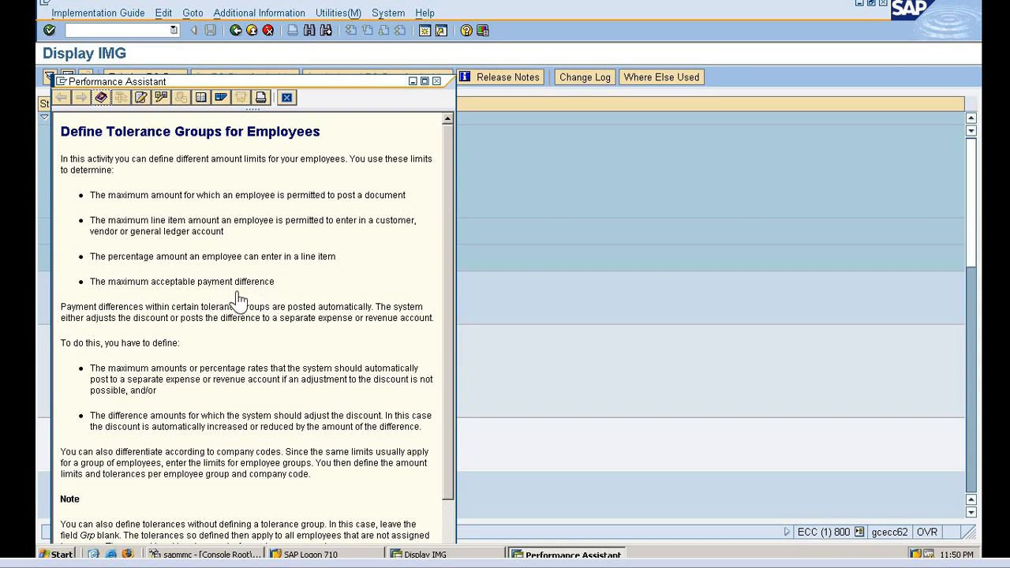
{"action": "mouse_move", "coordinate": [217, 314]}
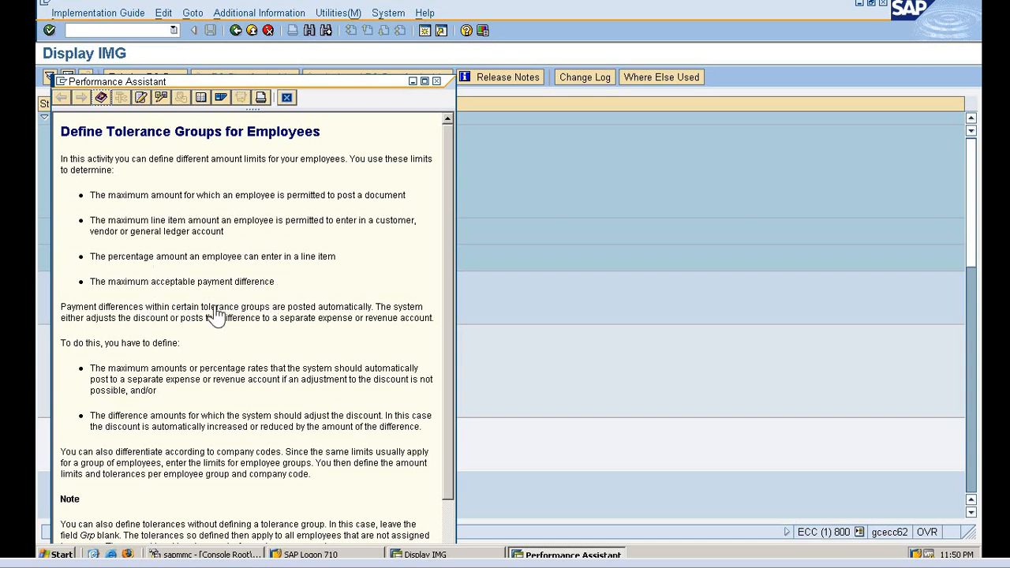
{"action": "mouse_move", "coordinate": [203, 317]}
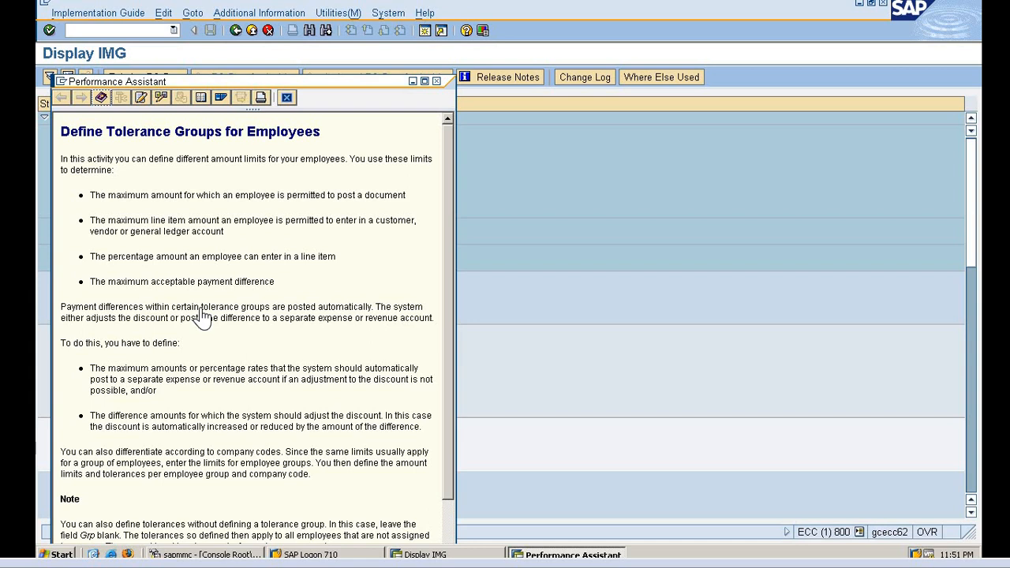
{"action": "mouse_move", "coordinate": [448, 105]}
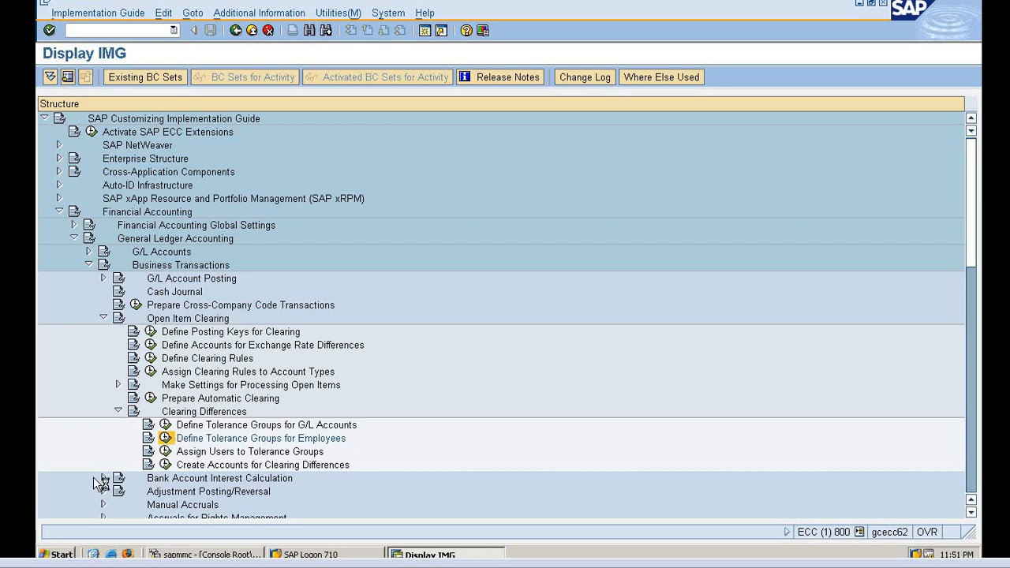
{"action": "mouse_move", "coordinate": [27, 521]}
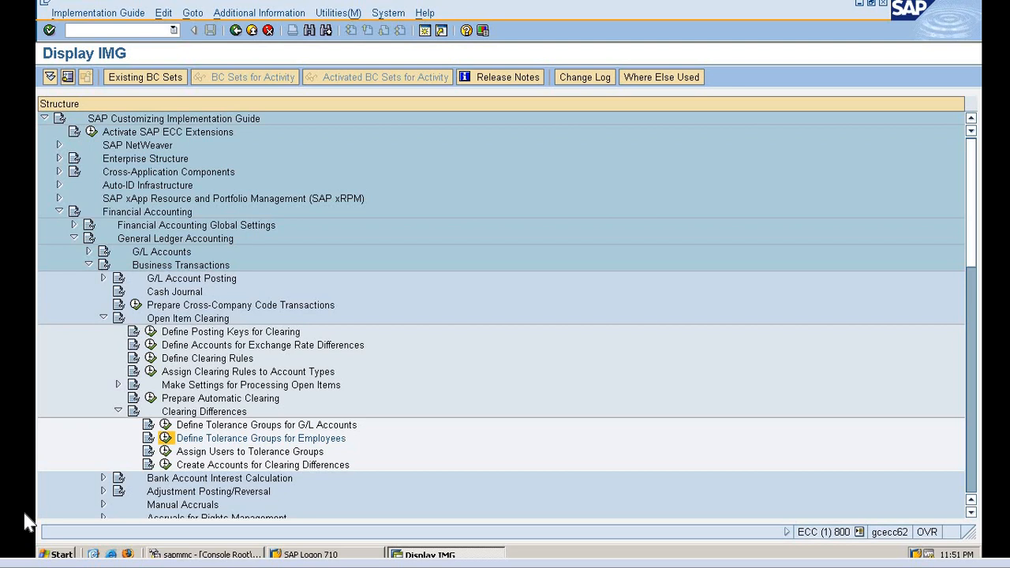
{"action": "mouse_move", "coordinate": [162, 450]}
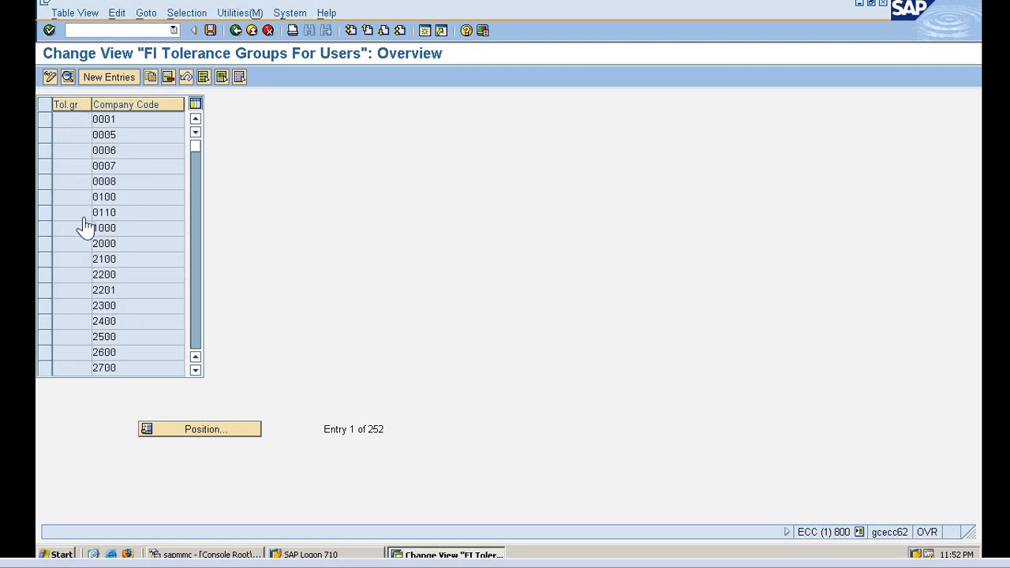
{"action": "mouse_move", "coordinate": [81, 237]}
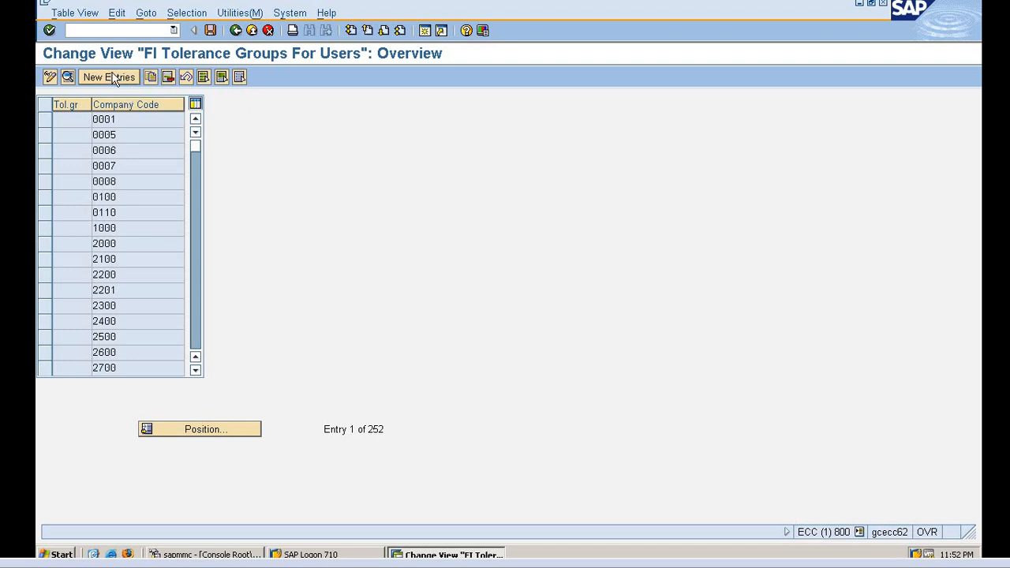
{"action": "mouse_move", "coordinate": [109, 77]}
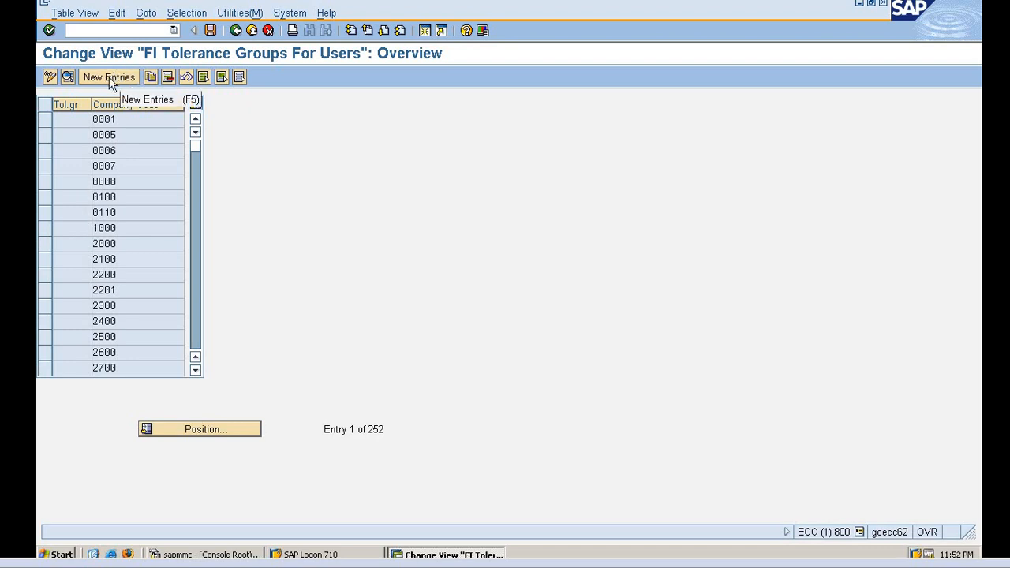
Start a new entry in the FI Tolerance Groups For Users overview
{"action": "left_click", "coordinate": [108, 77]}
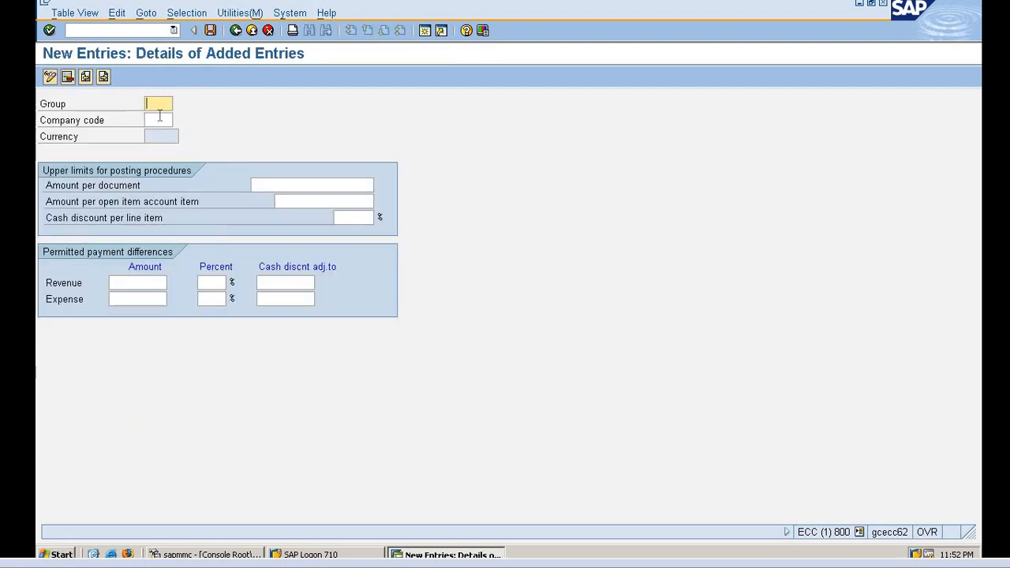
Enter company code N111 with amount per document 99,999,999 and per open item 999,999
{"action": "left_click", "coordinate": [158, 119]}
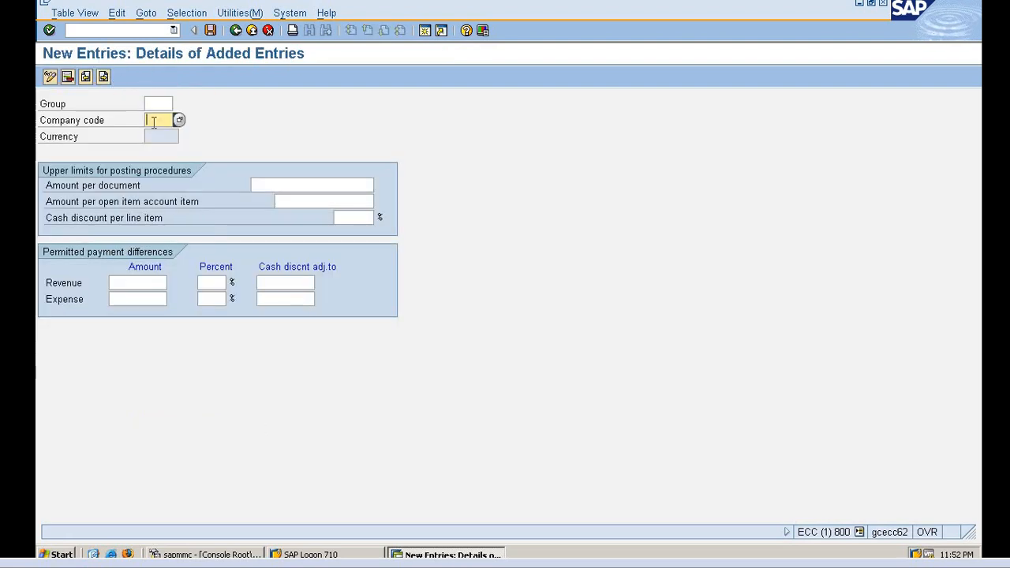
{"action": "type", "text": "N111"}
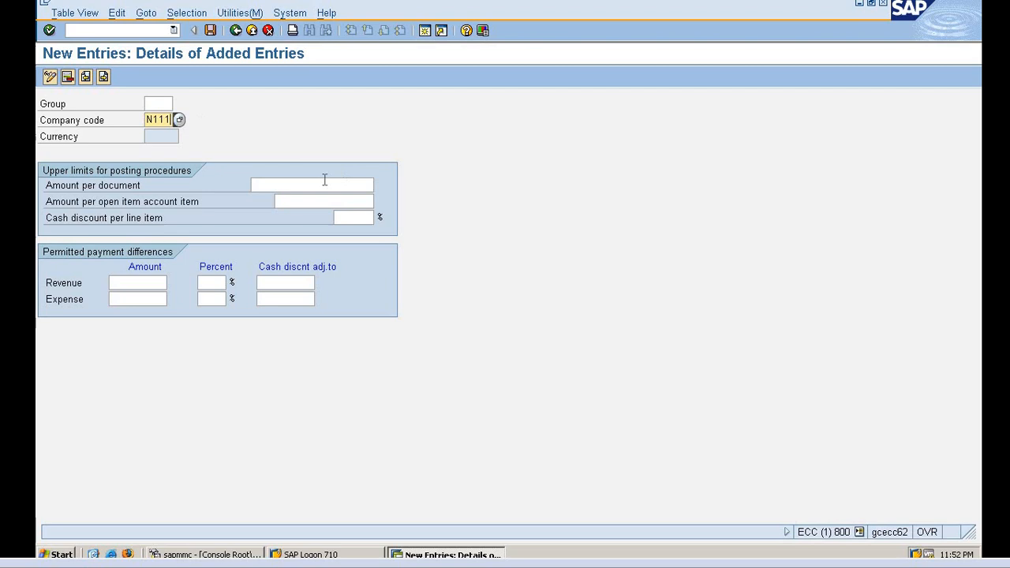
{"action": "left_click", "coordinate": [311, 185]}
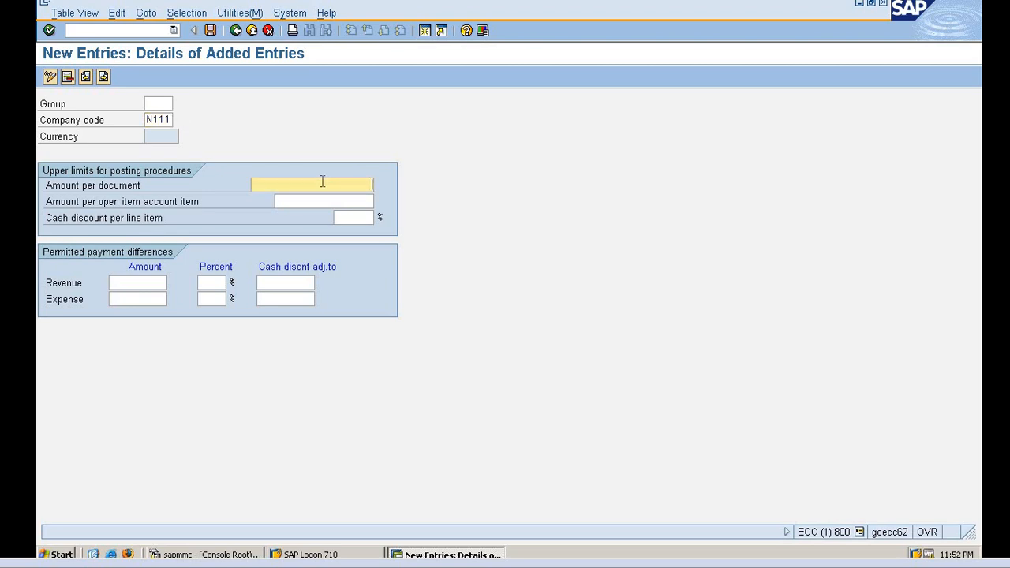
{"action": "type", "text": "1"}
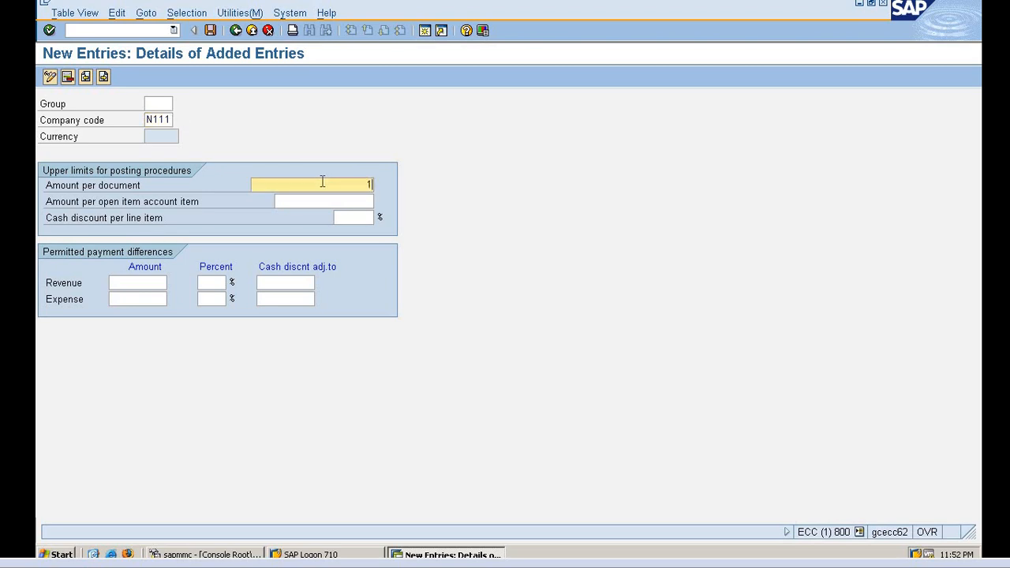
{"action": "type", "text": "0"}
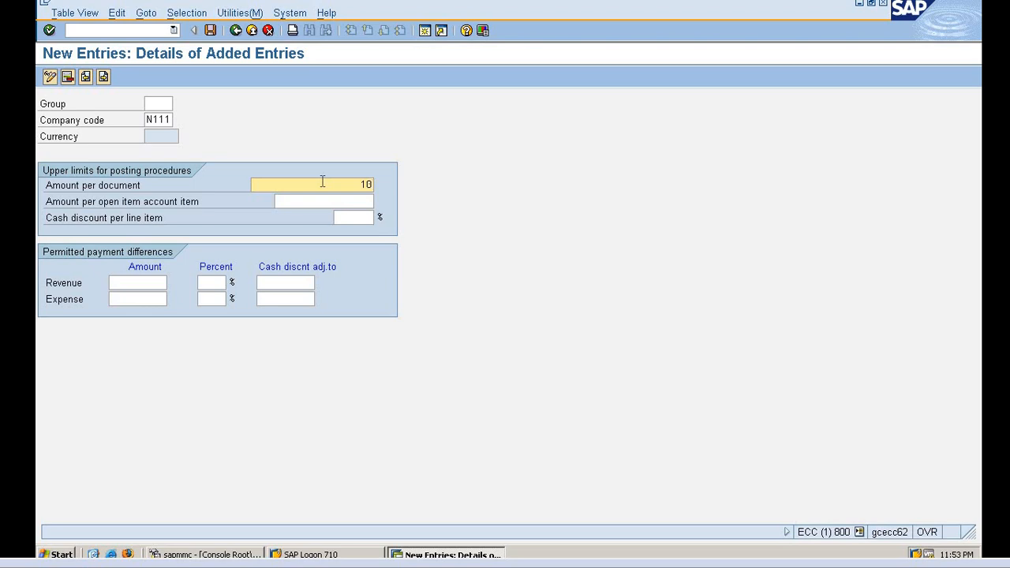
{"action": "type", "text": "99999999"}
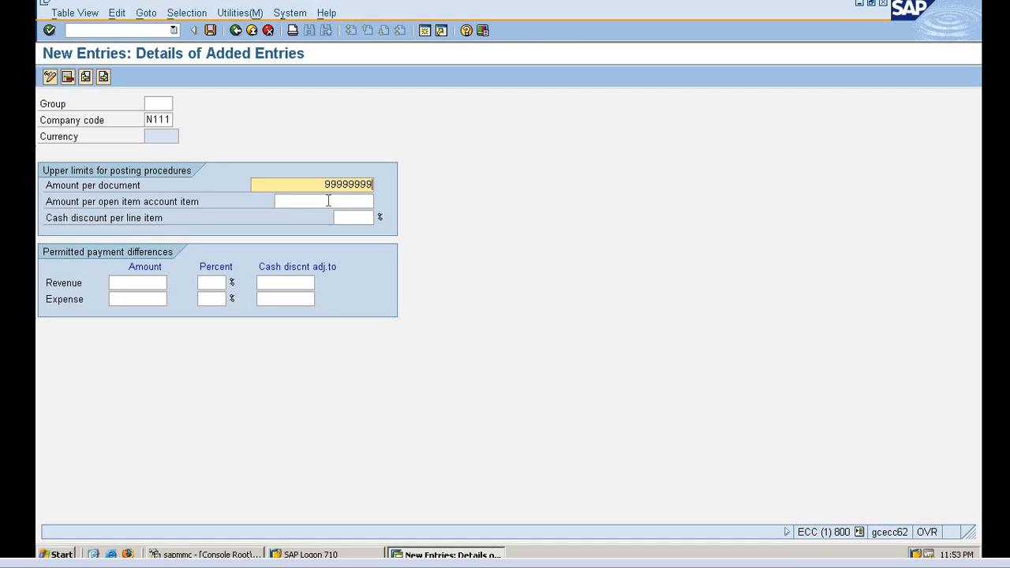
{"action": "left_click", "coordinate": [323, 201]}
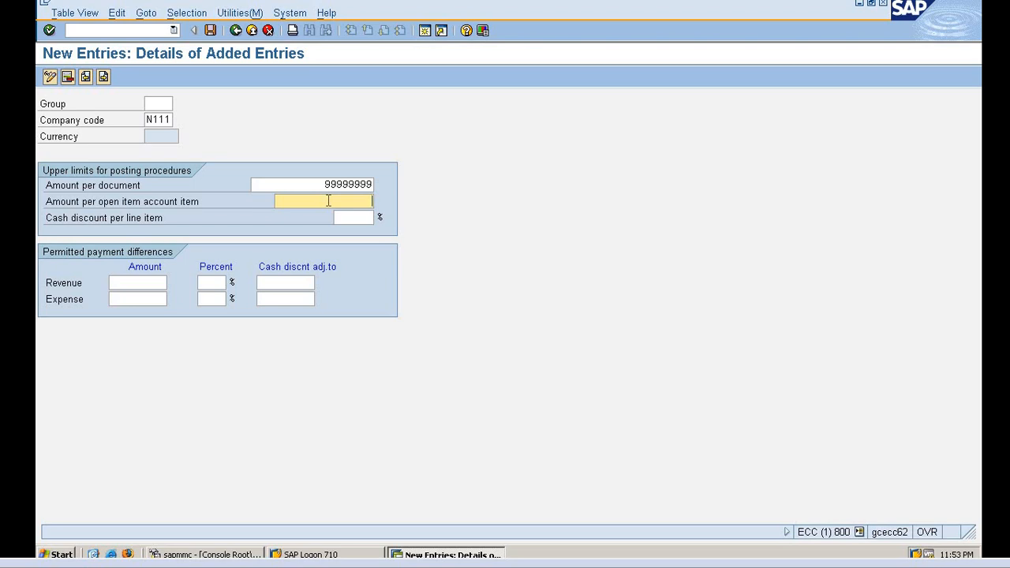
{"action": "type", "text": "999999"}
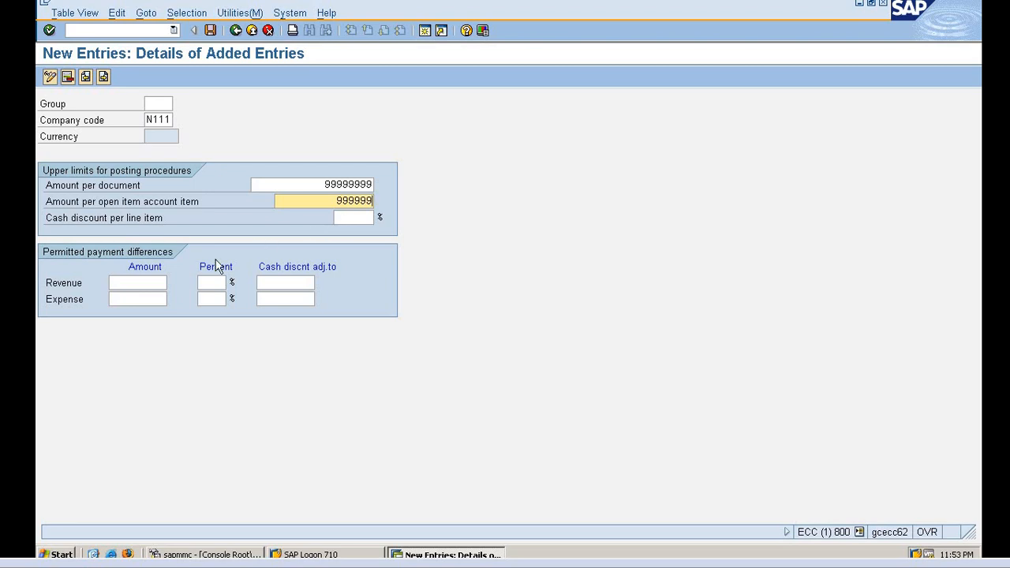
{"action": "mouse_move", "coordinate": [155, 260]}
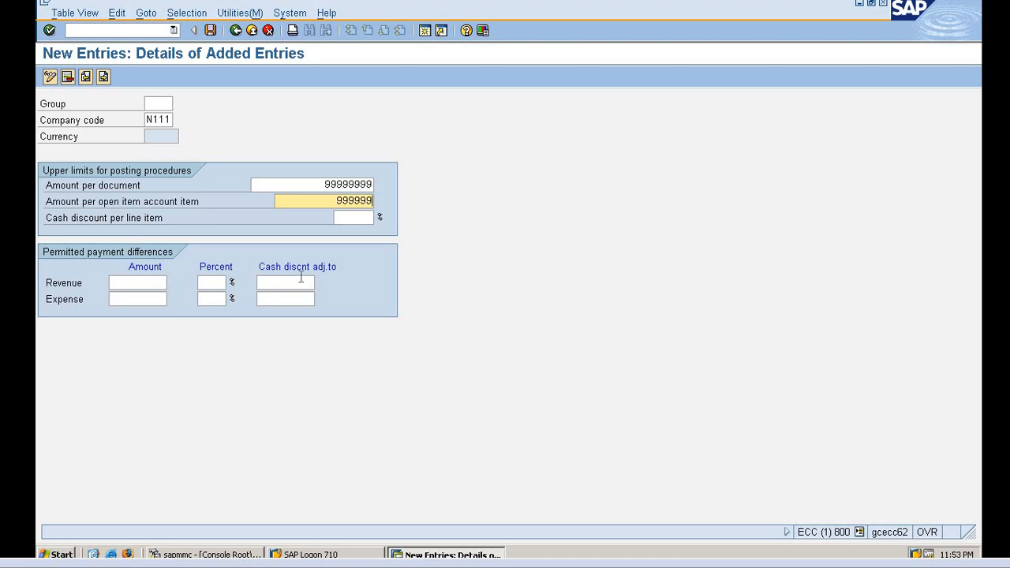
{"action": "type", "text": "1"}
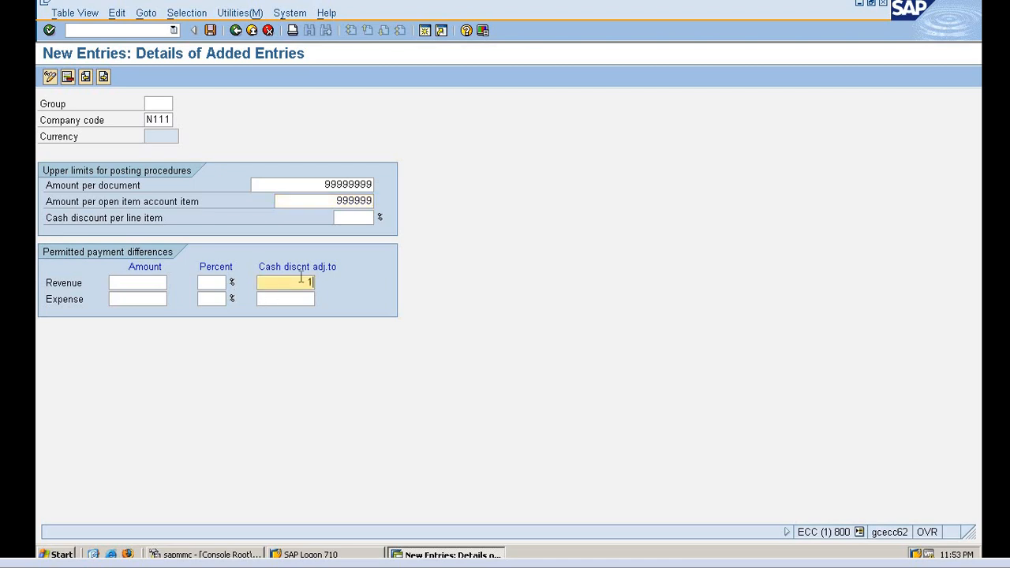
{"action": "type", "text": "00"}
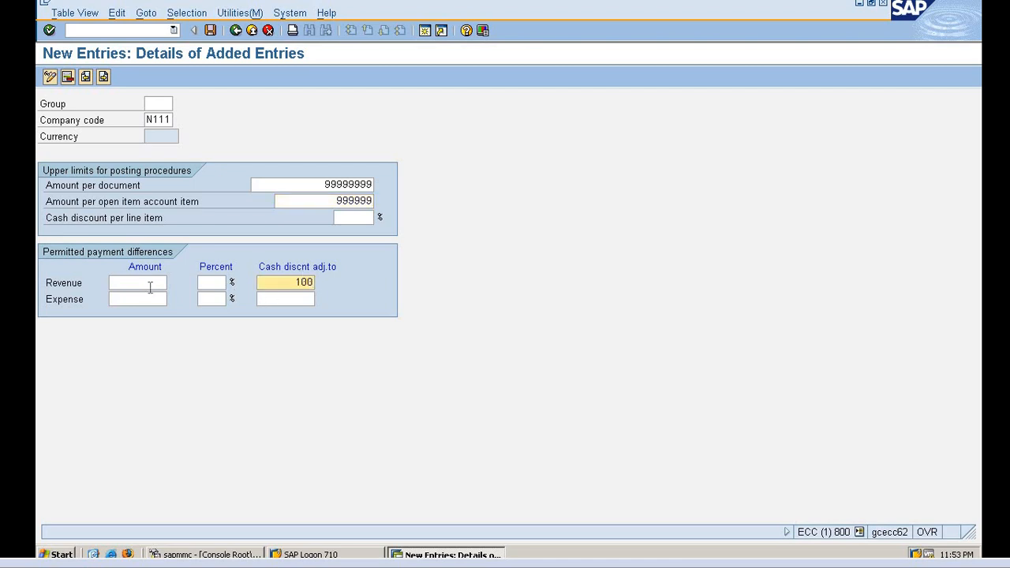
Set permitted revenue differences to amount 10 and 10 percent, then validate the entry
{"action": "left_click", "coordinate": [138, 283]}
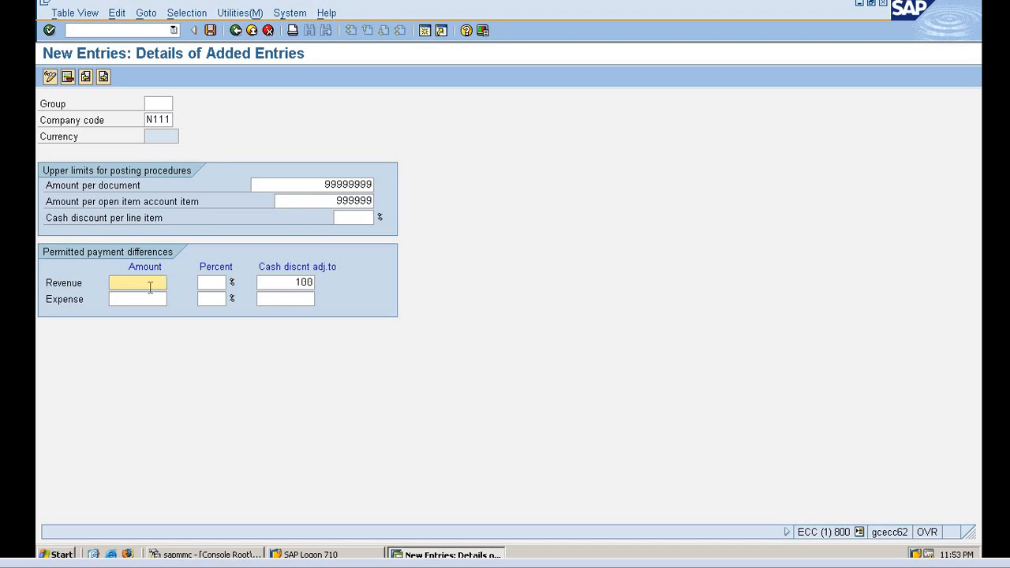
{"action": "type", "text": "10"}
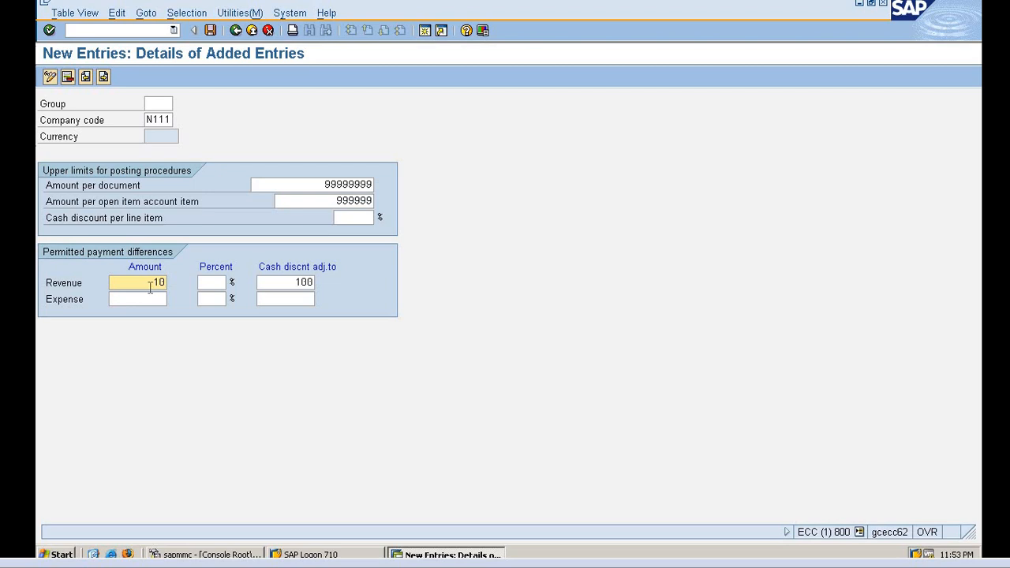
{"action": "left_click", "coordinate": [150, 283]}
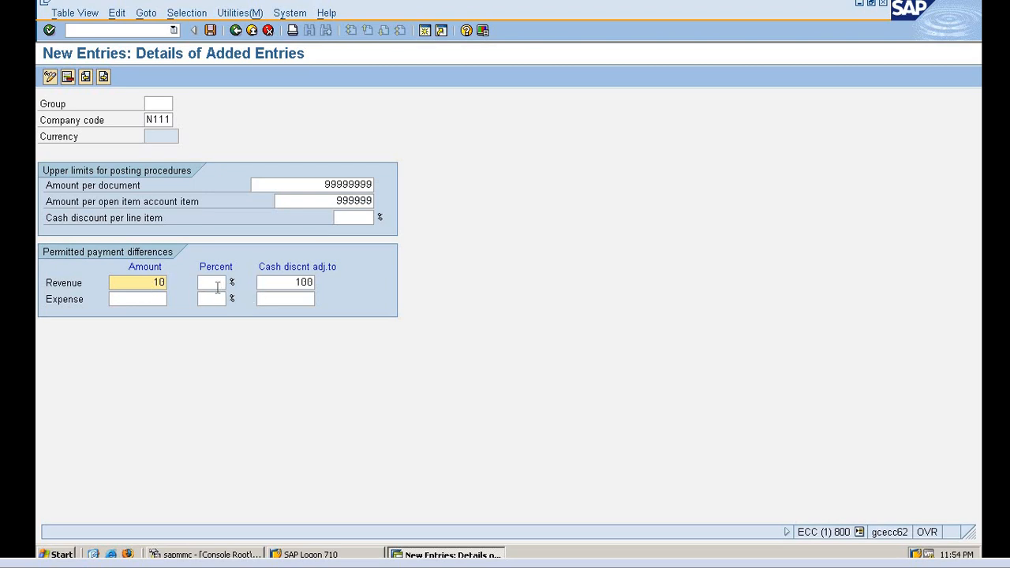
{"action": "left_click", "coordinate": [211, 282]}
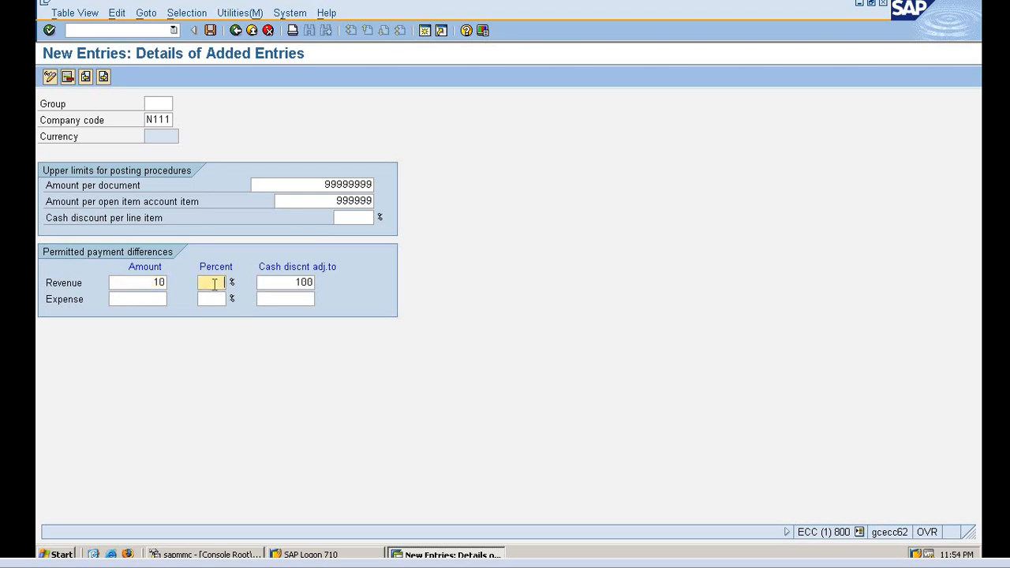
{"action": "type", "text": "10"}
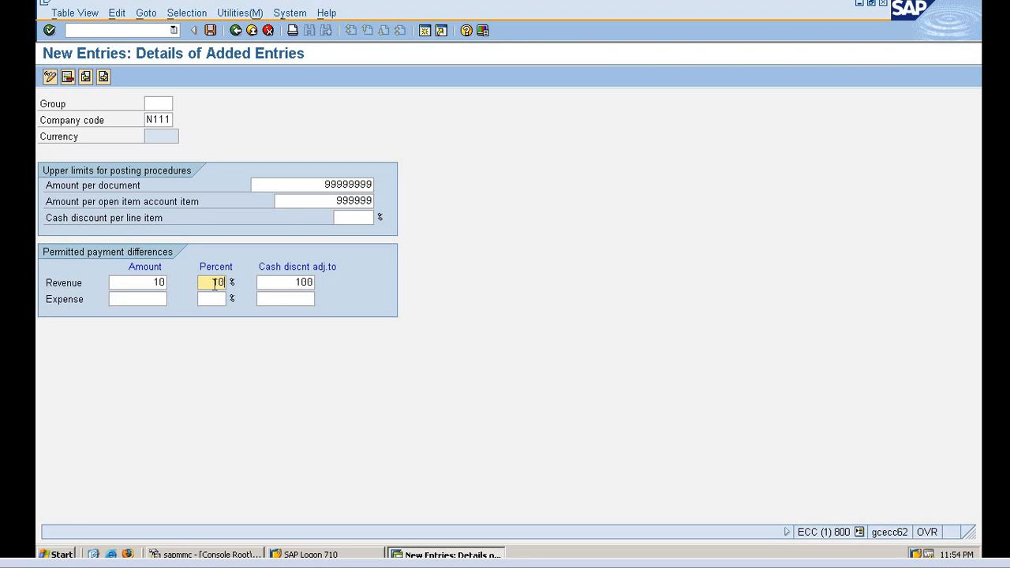
{"action": "key", "text": "Enter"}
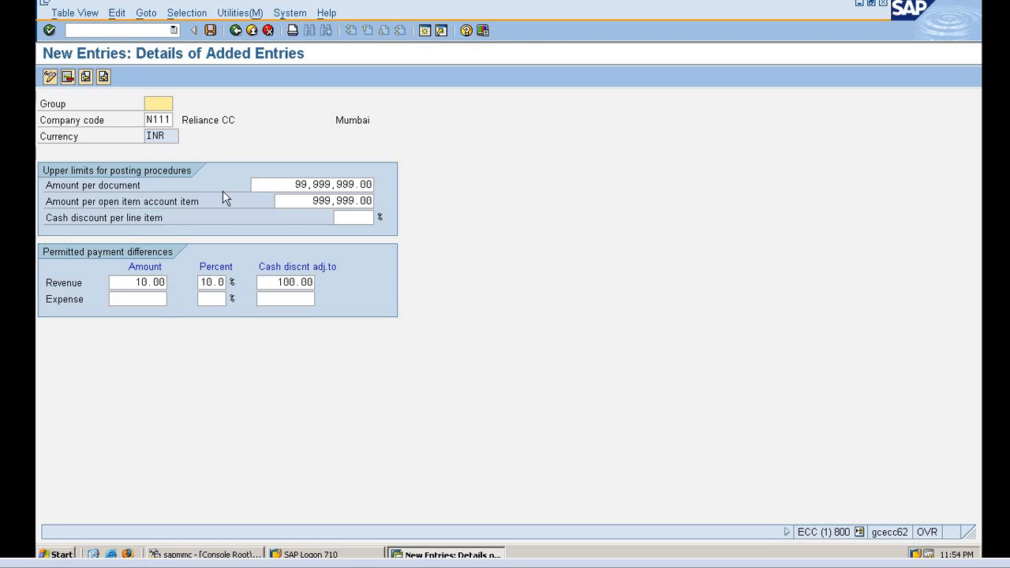
{"action": "mouse_move", "coordinate": [20, 122]}
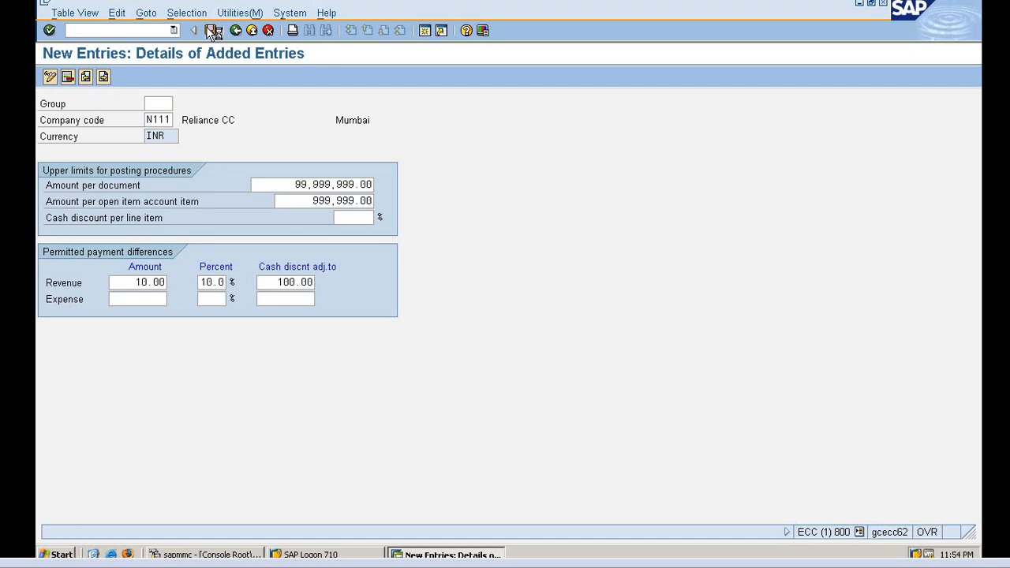
Save the N111 user tolerance group under customizing request ECCK900006
{"action": "left_click", "coordinate": [212, 30]}
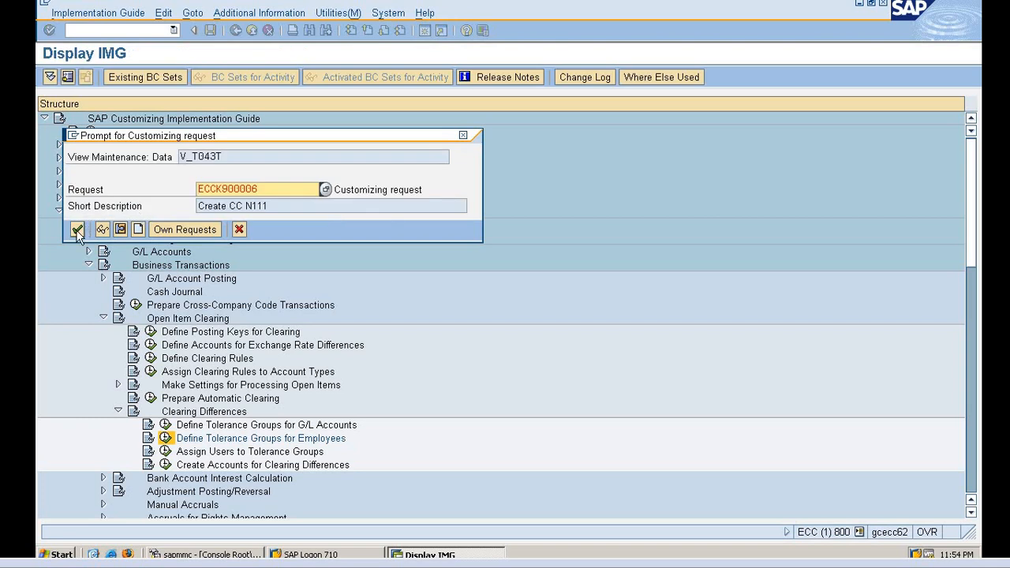
{"action": "left_click", "coordinate": [77, 229]}
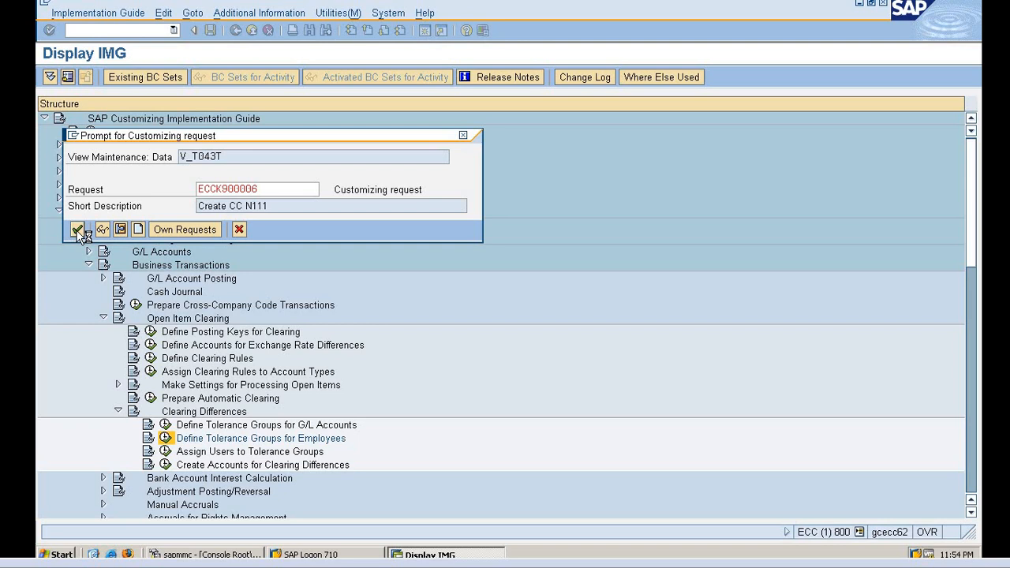
{"action": "left_click", "coordinate": [79, 228]}
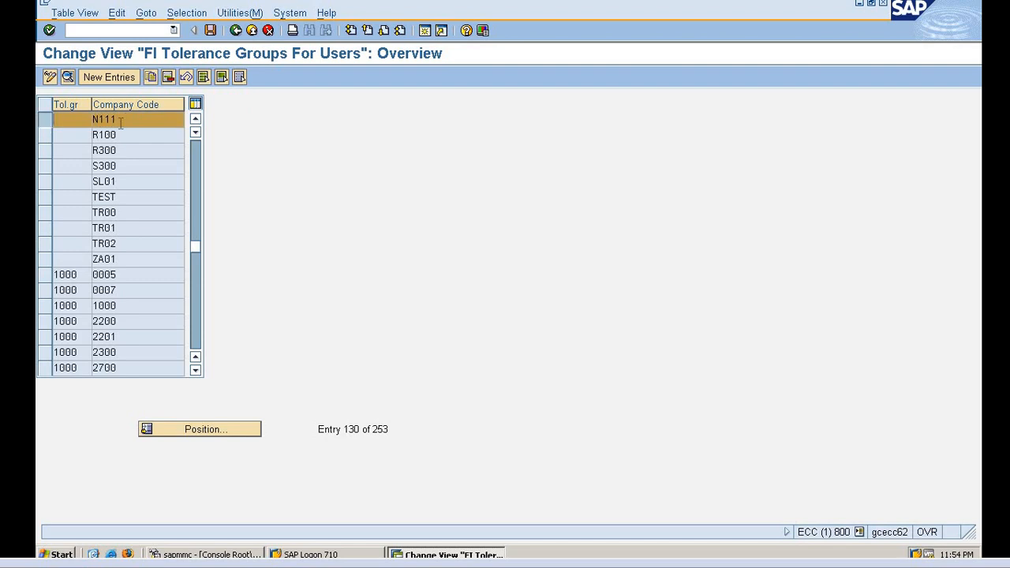
{"action": "mouse_move", "coordinate": [231, 53]}
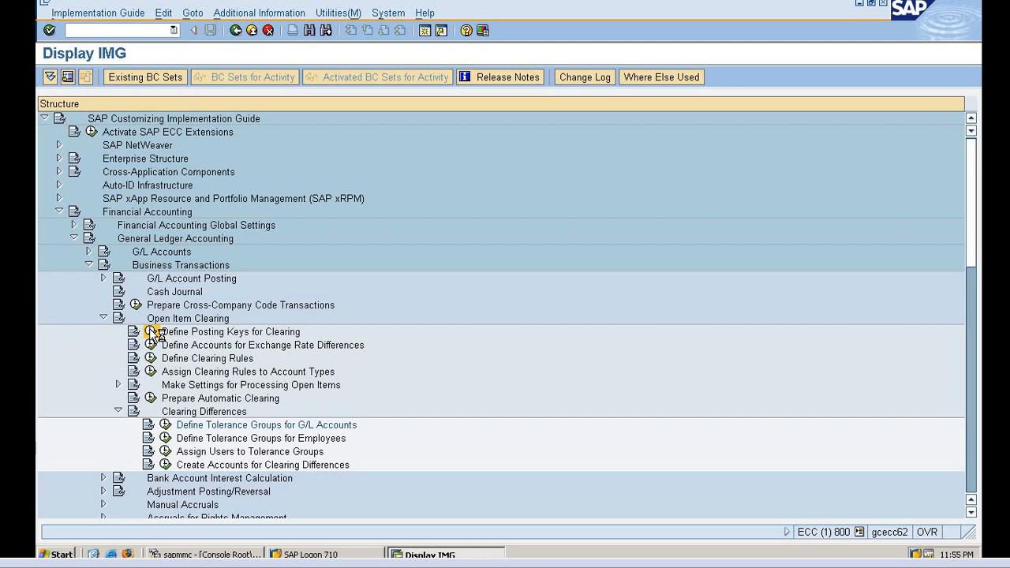
Open Define Tolerance Groups for G/L Accounts from the Clearing Differences activities
{"action": "double_click", "coordinate": [231, 332]}
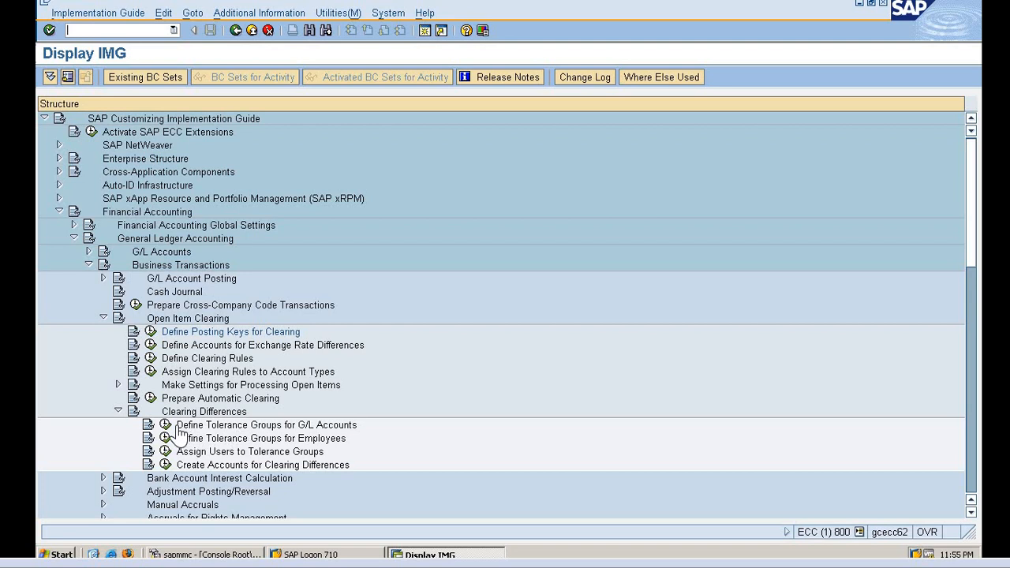
{"action": "mouse_move", "coordinate": [167, 425]}
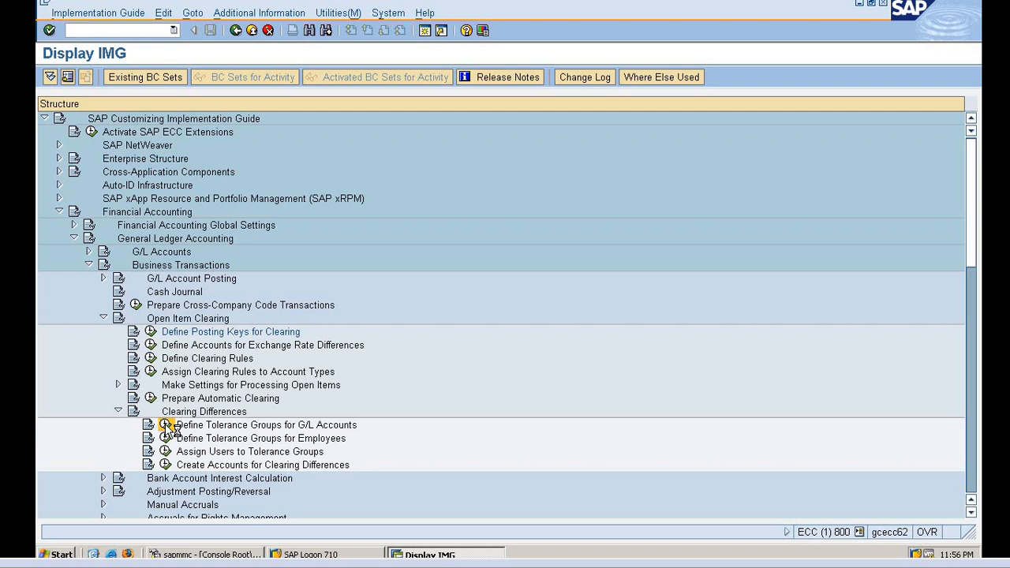
{"action": "mouse_move", "coordinate": [209, 438]}
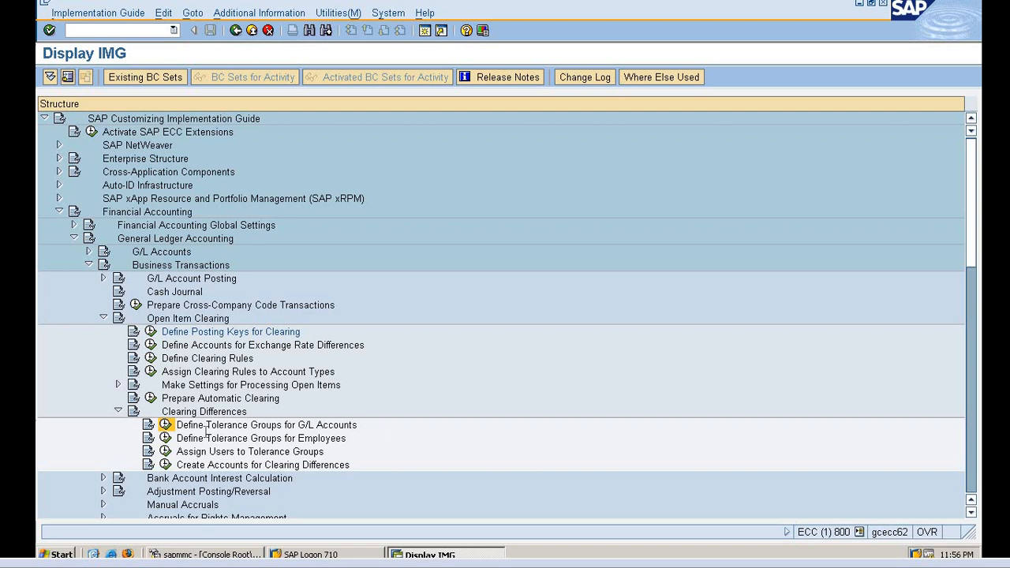
{"action": "double_click", "coordinate": [267, 425]}
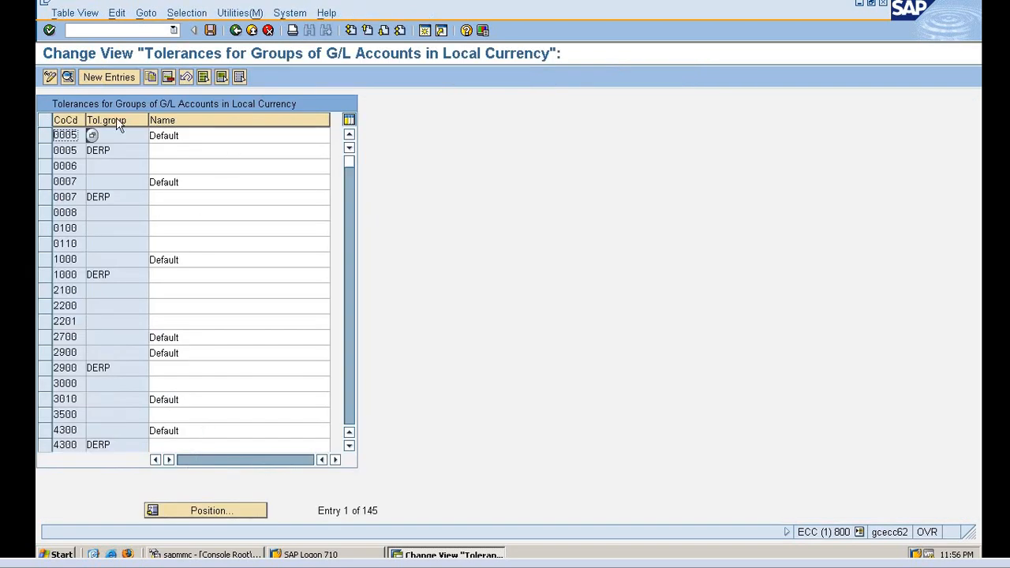
Add a G/L account tolerance entry for company code N111, save it under the customizing request and return to the IMG
{"action": "left_click", "coordinate": [108, 77]}
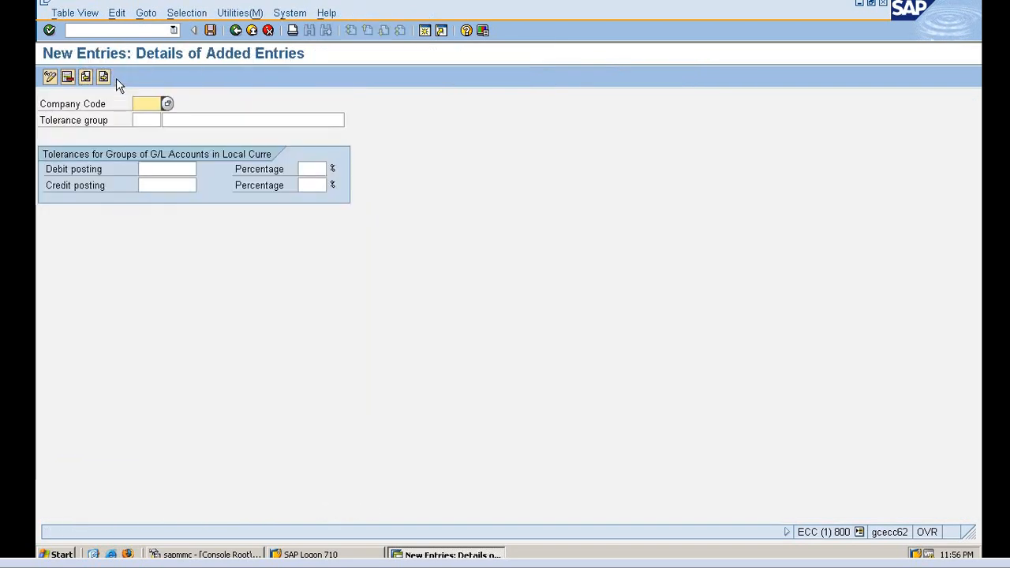
{"action": "type", "text": "N"}
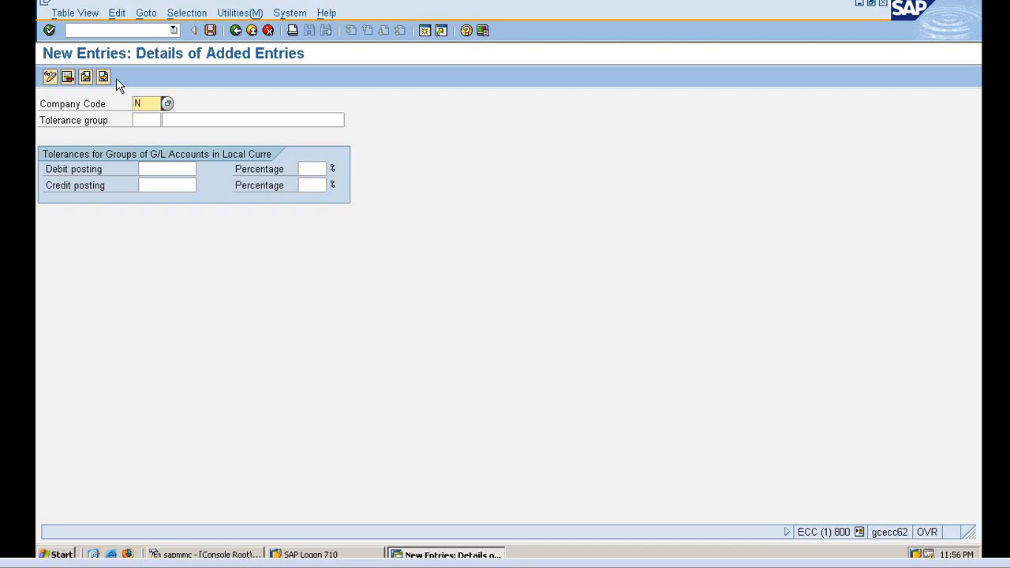
{"action": "type", "text": "111"}
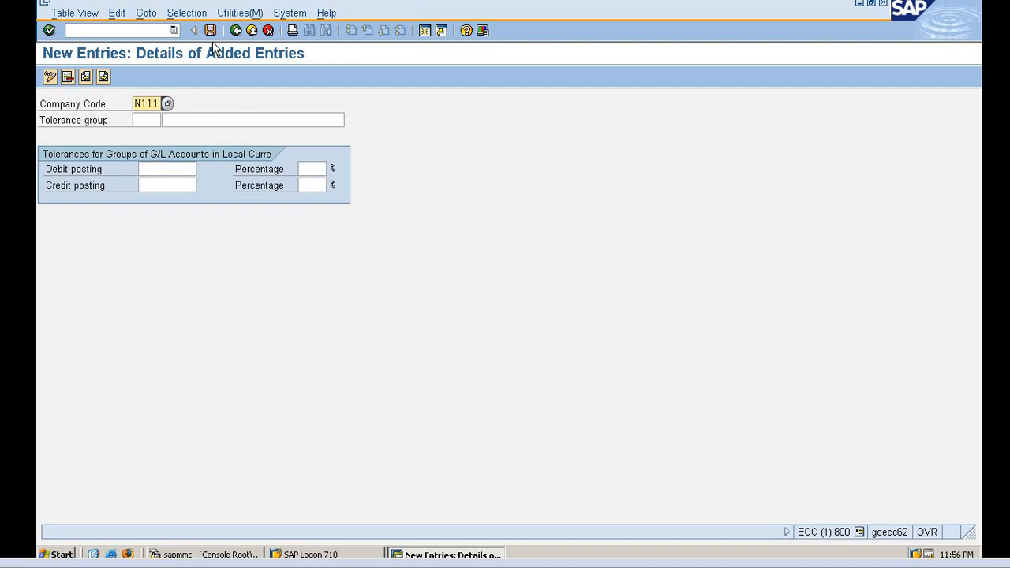
{"action": "left_click", "coordinate": [211, 30]}
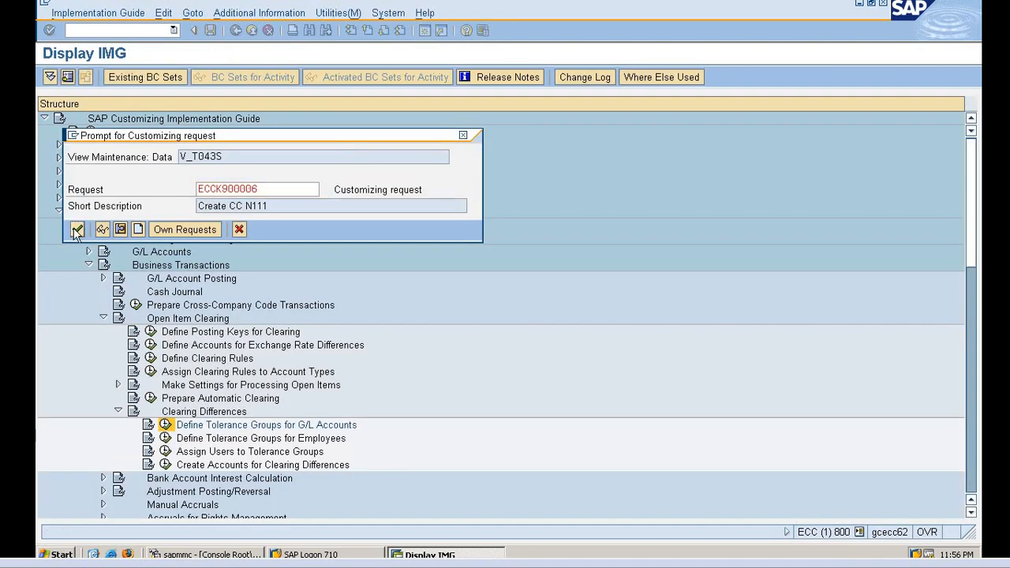
{"action": "left_click", "coordinate": [77, 229]}
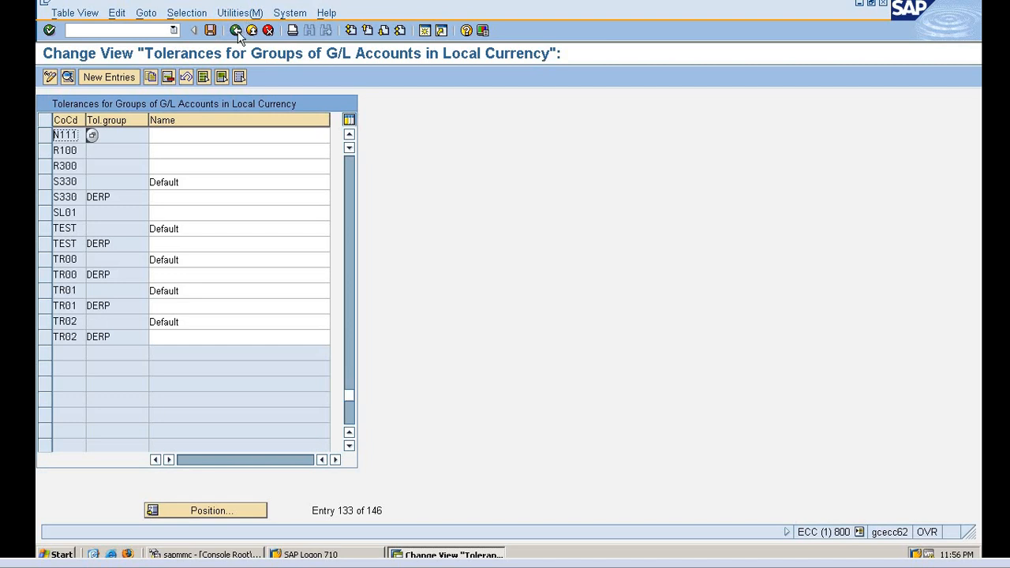
{"action": "left_click", "coordinate": [235, 30]}
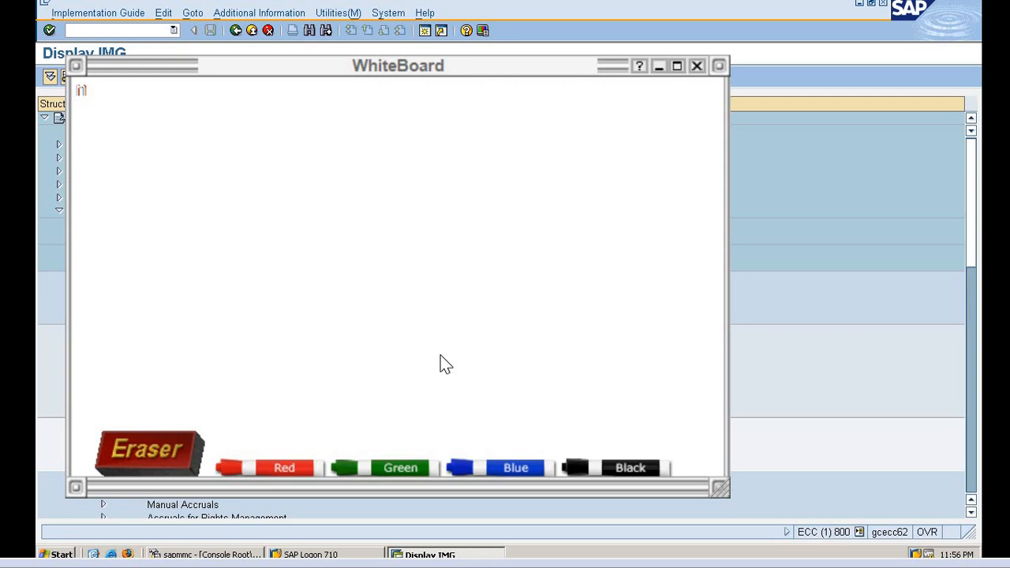
{"action": "mouse_move", "coordinate": [195, 457]}
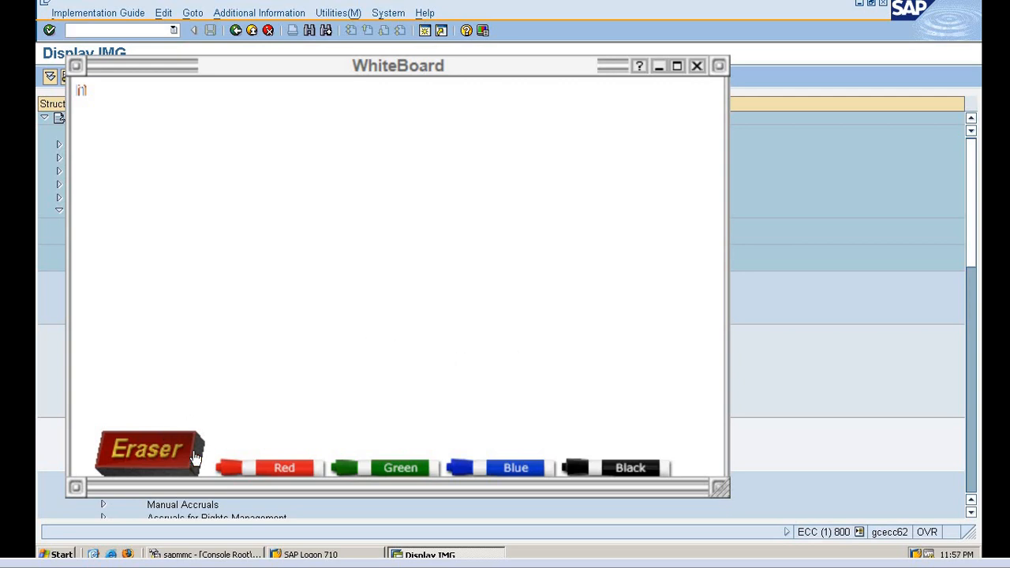
{"action": "mouse_move", "coordinate": [330, 104]}
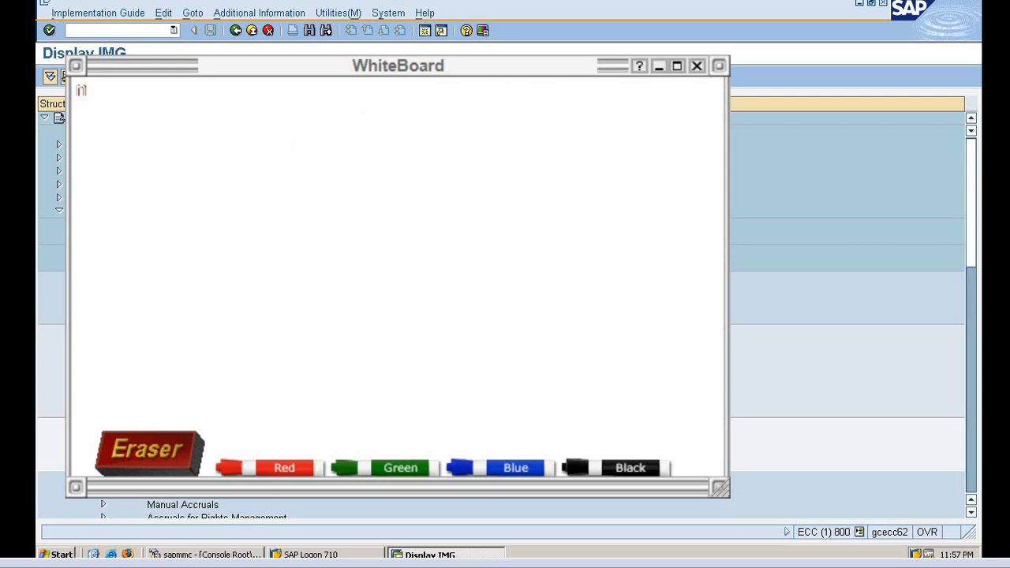
Choose the blue marker on the blank WhiteBoard
{"action": "left_click", "coordinate": [148, 450]}
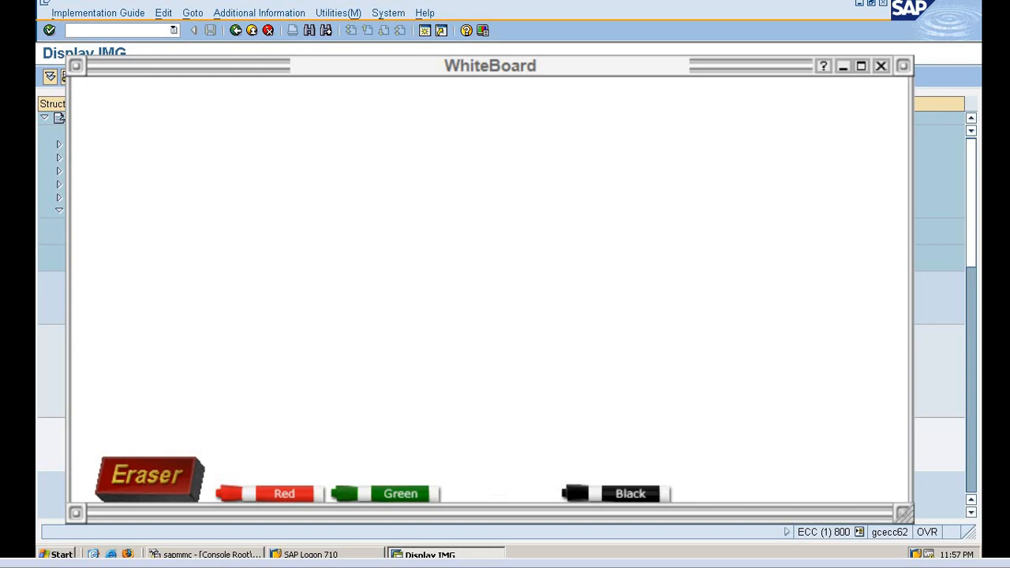
Write Reliance at the top with a bracket branching down to N111 and N333
{"action": "left_click_drag", "start_coordinate": [426, 103], "coordinate": [438, 142]}
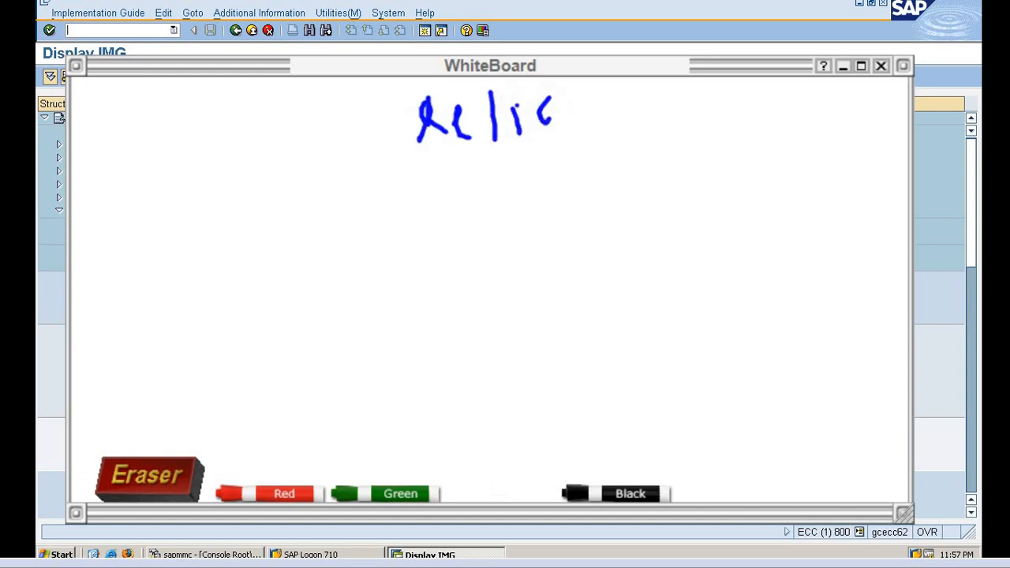
{"action": "left_click_drag", "start_coordinate": [552, 119], "coordinate": [648, 126]}
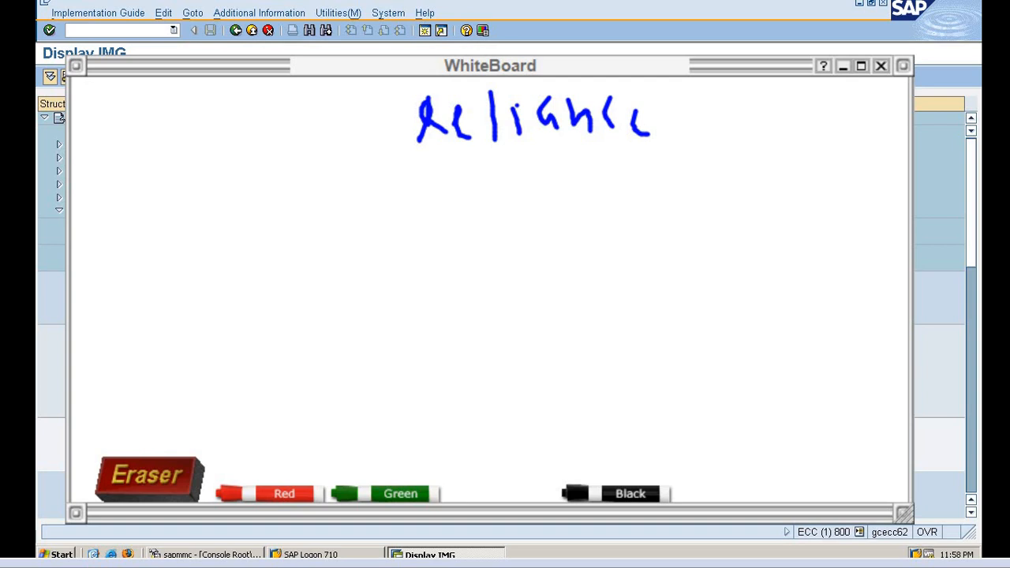
{"action": "left_click_drag", "start_coordinate": [512, 142], "coordinate": [290, 233]}
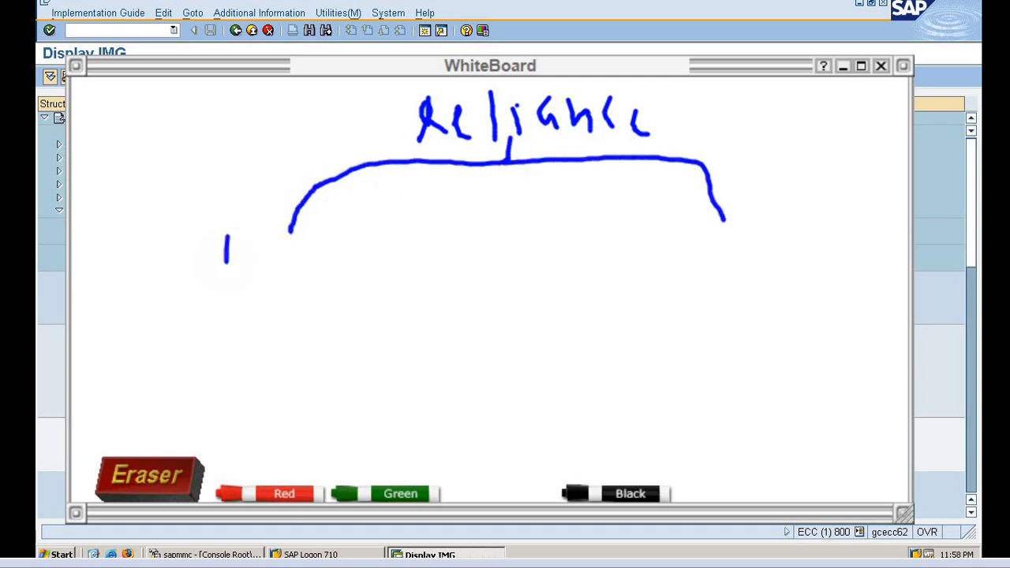
{"action": "left_click_drag", "start_coordinate": [229, 221], "coordinate": [332, 277]}
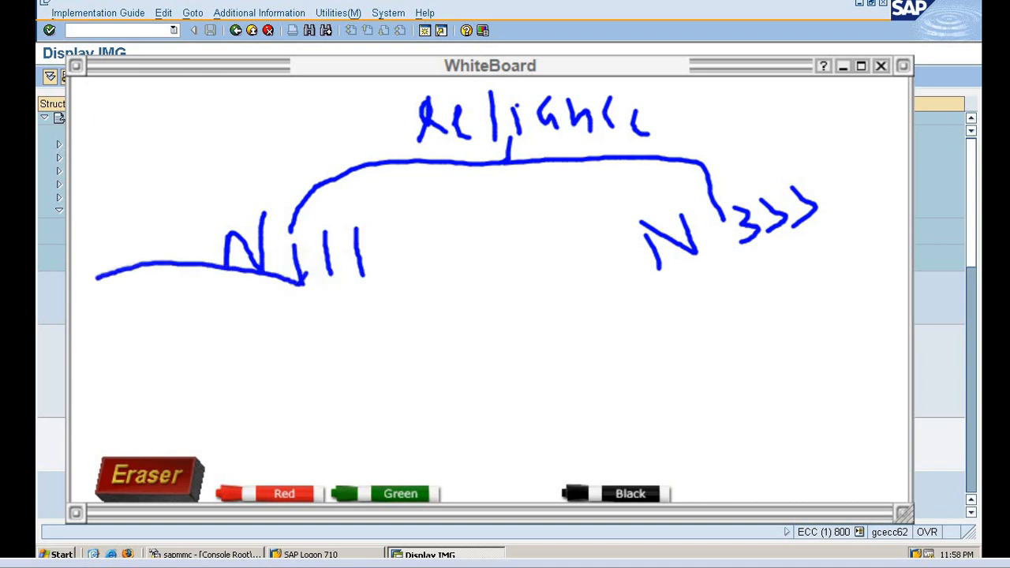
List FY, PO, FI and COA under N111, with a further sub-branch of items under COA
{"action": "left_click_drag", "start_coordinate": [95, 277], "coordinate": [106, 351]}
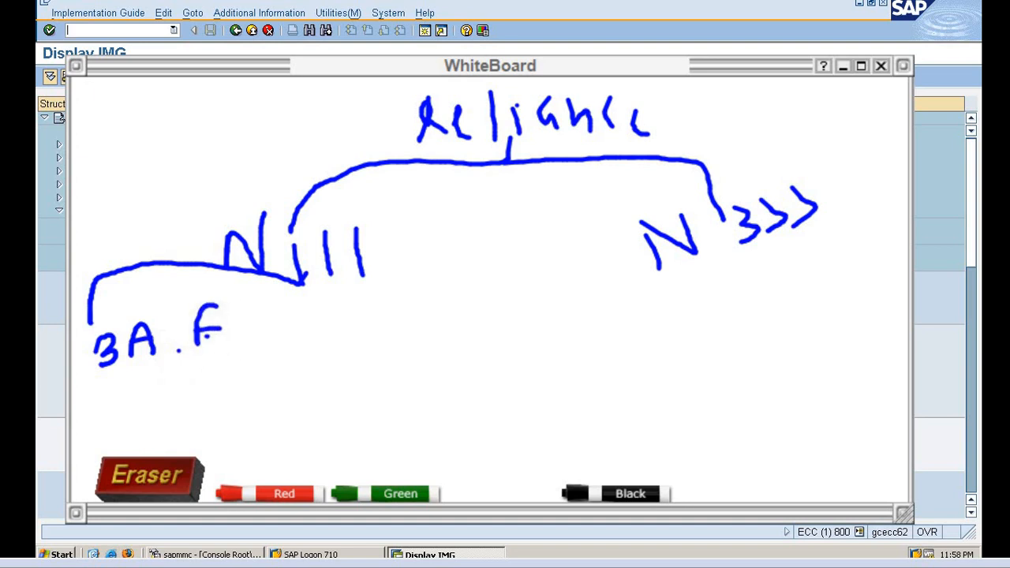
{"action": "left_click_drag", "start_coordinate": [229, 323], "coordinate": [280, 351]}
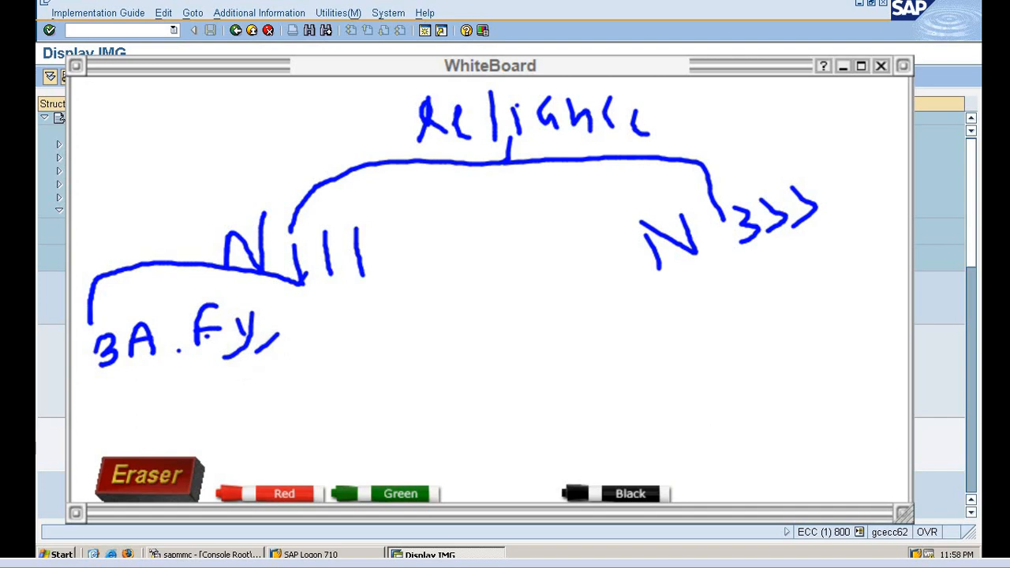
{"action": "left_click_drag", "start_coordinate": [308, 308], "coordinate": [359, 332]}
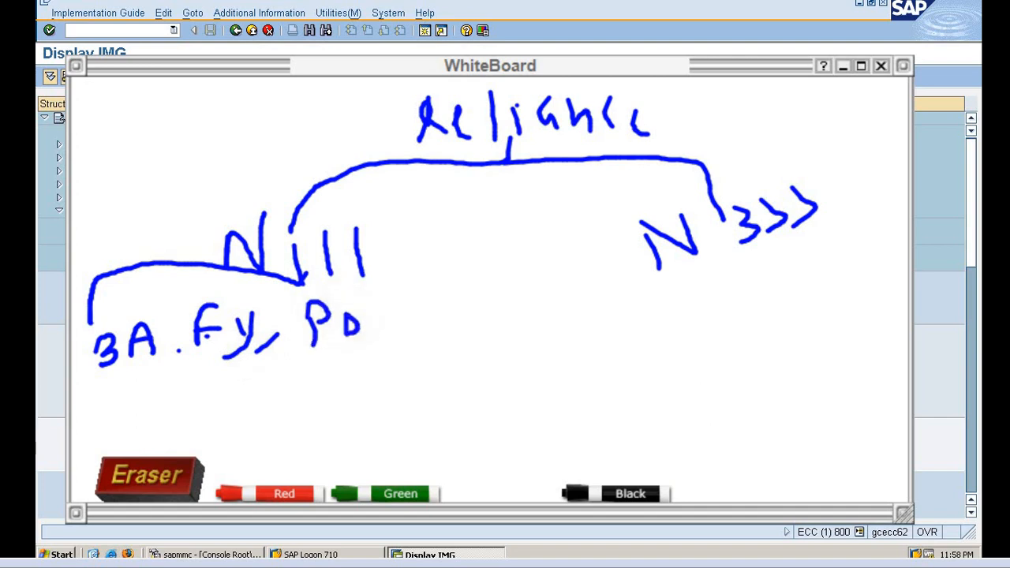
{"action": "left_click_drag", "start_coordinate": [371, 324], "coordinate": [383, 351]}
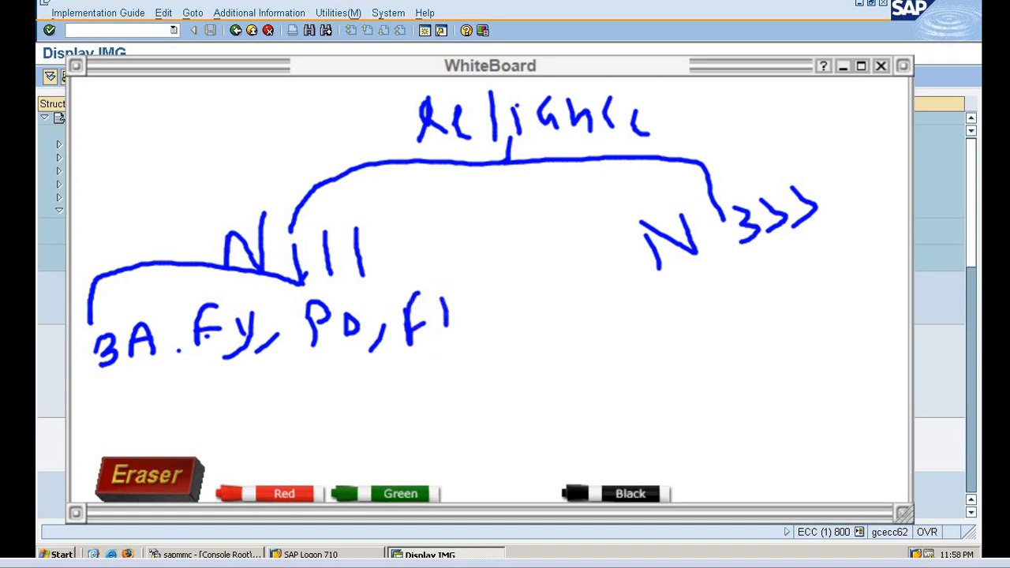
{"action": "left_click_drag", "start_coordinate": [458, 315], "coordinate": [469, 335]}
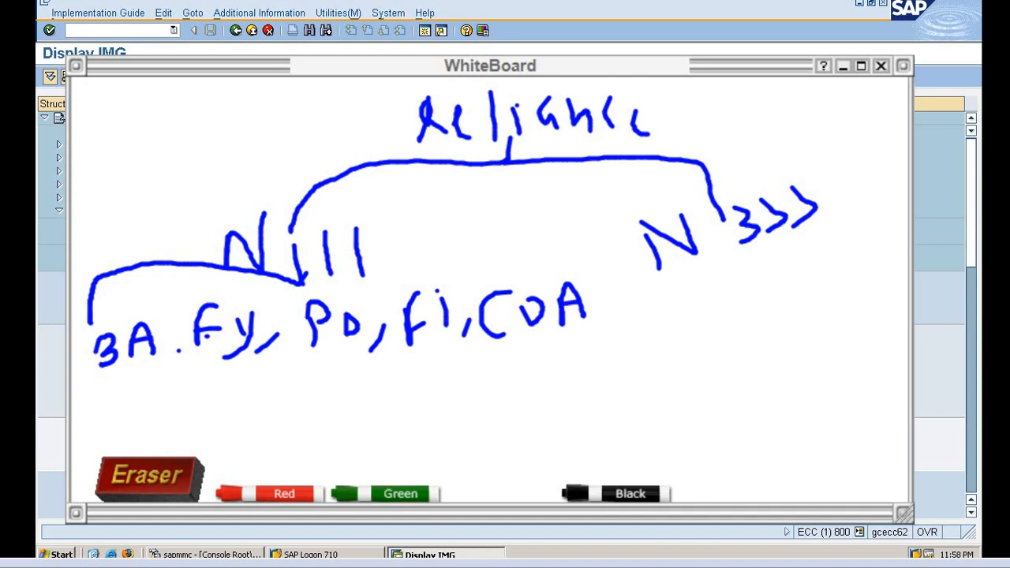
{"action": "left_click_drag", "start_coordinate": [521, 312], "coordinate": [521, 351]}
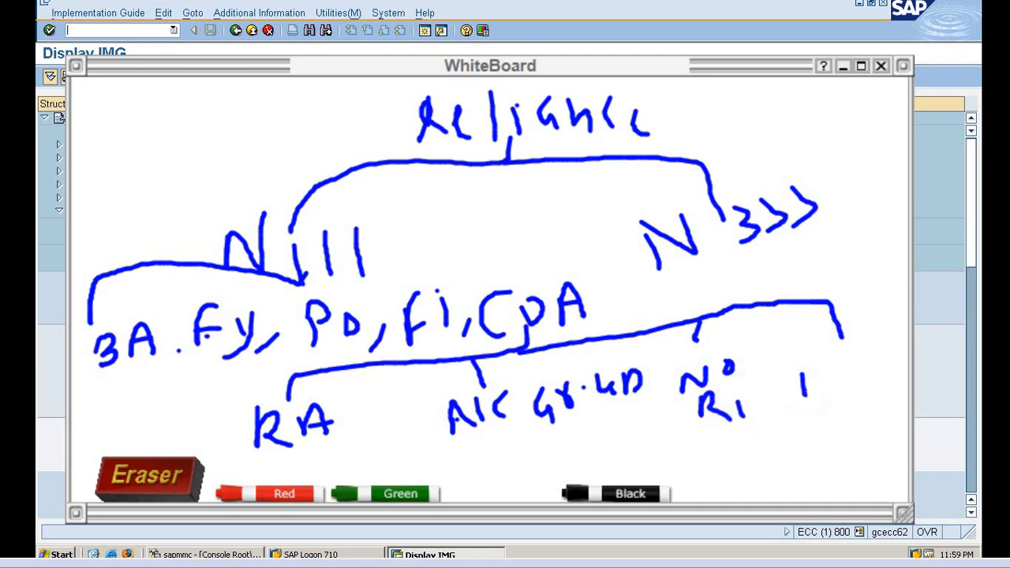
{"action": "left_click_drag", "start_coordinate": [797, 378], "coordinate": [868, 340]}
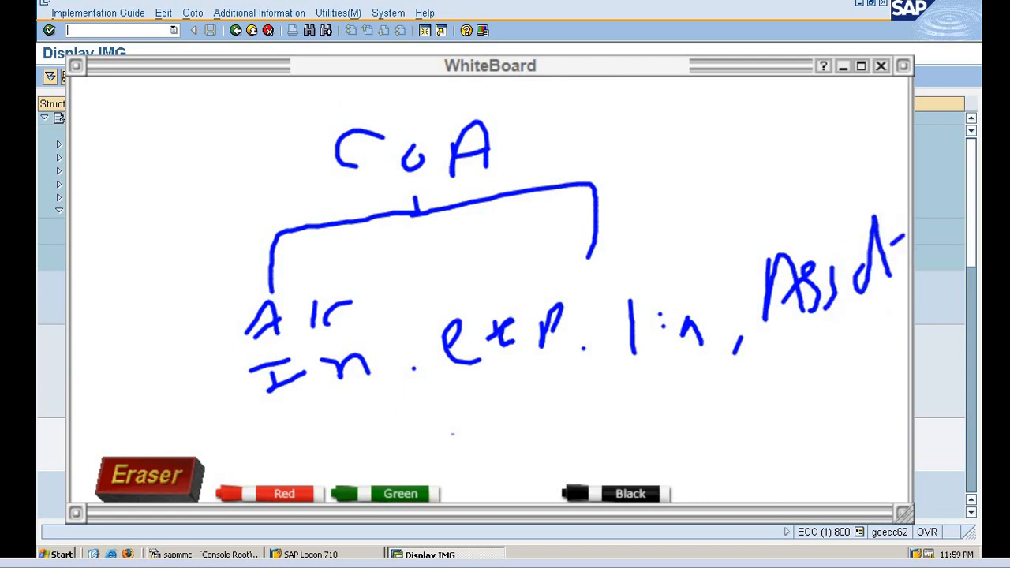
Mark the first account category beneath COA on the fresh sketch
{"action": "left_click_drag", "start_coordinate": [311, 387], "coordinate": [355, 423]}
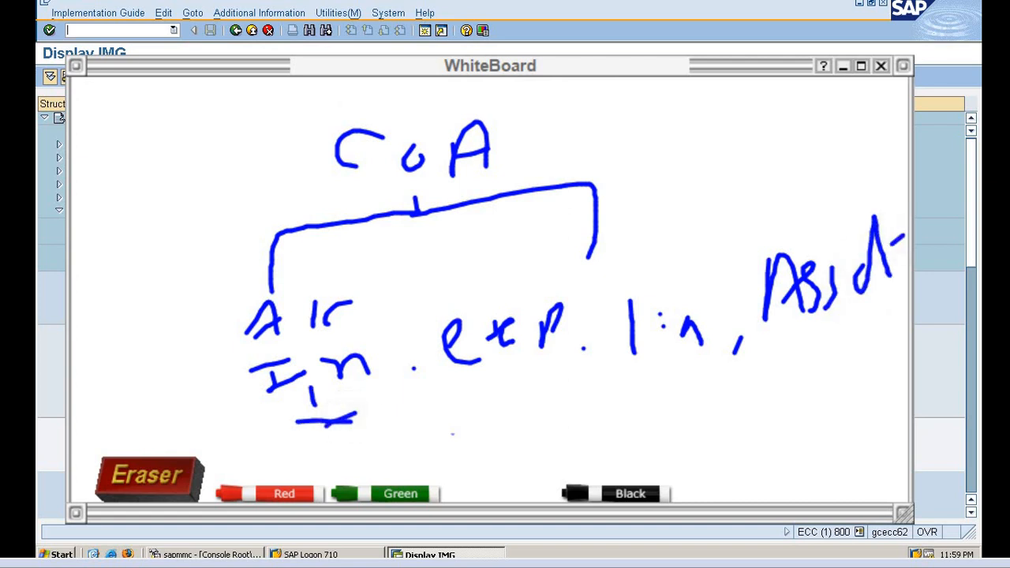